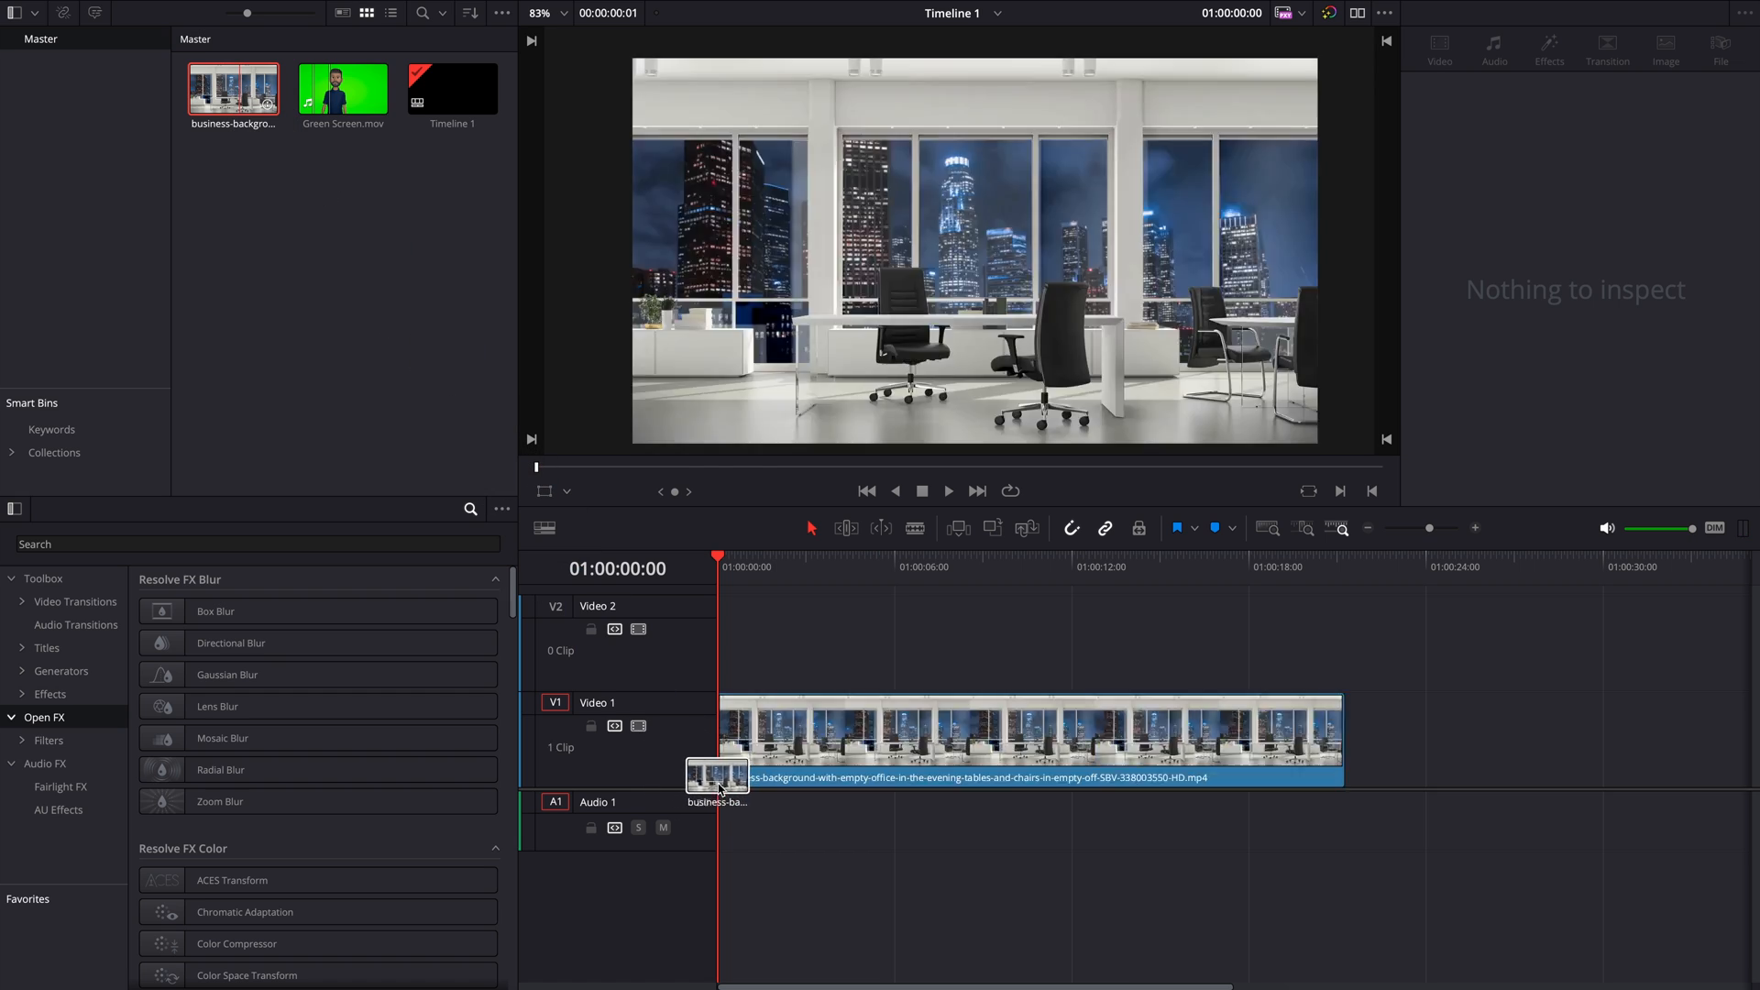
Drop Green Screen.mov onto Video 2 above the background clip and select it
drag(343, 89, 701, 652)
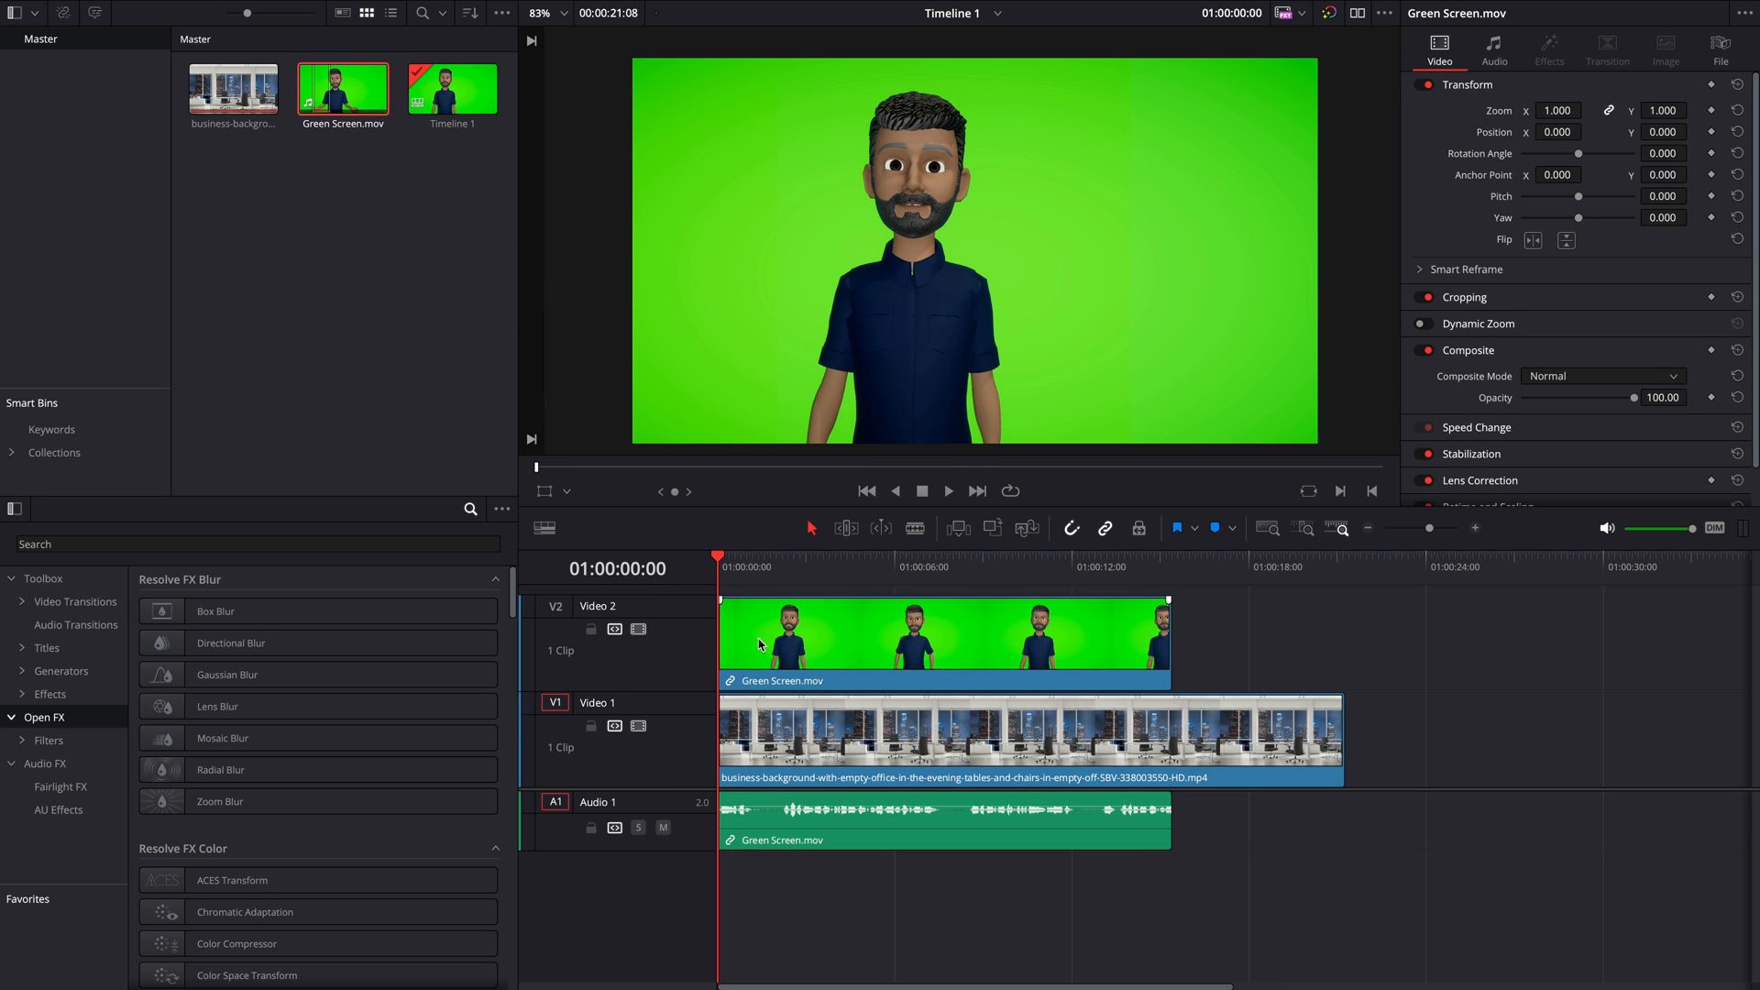
click(889, 598)
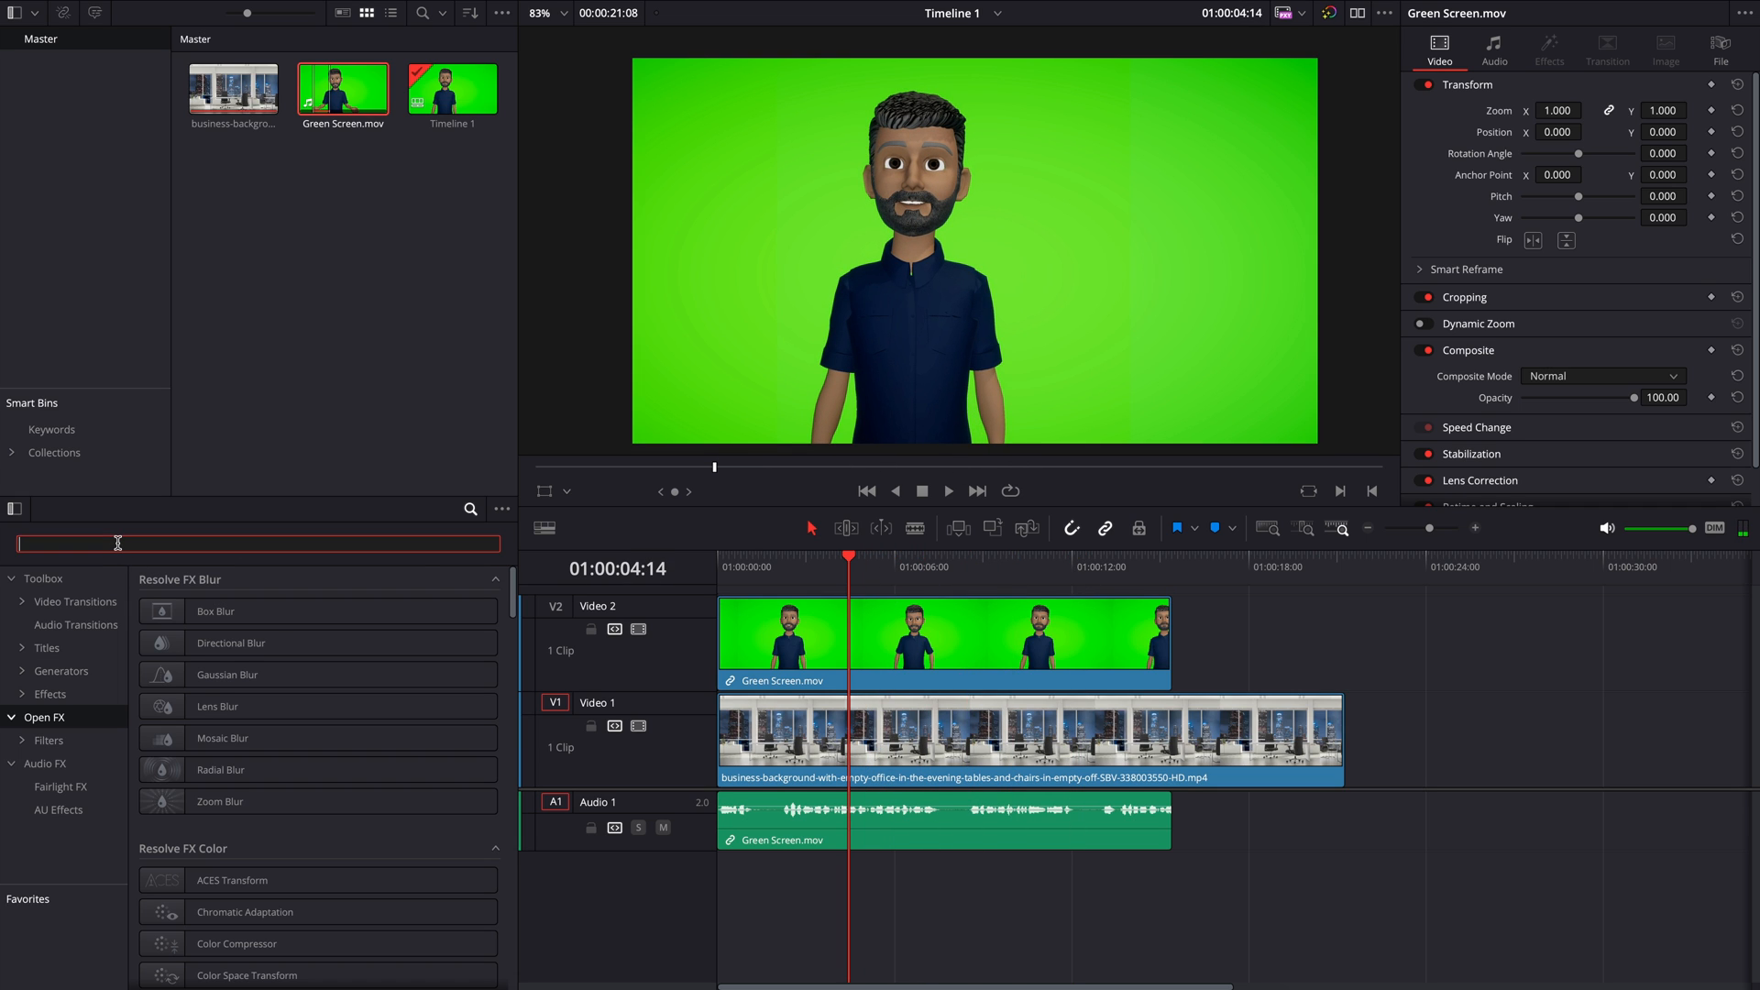
Find the 3D Keyer by searching the Effects Library for '3d'
text(3d)
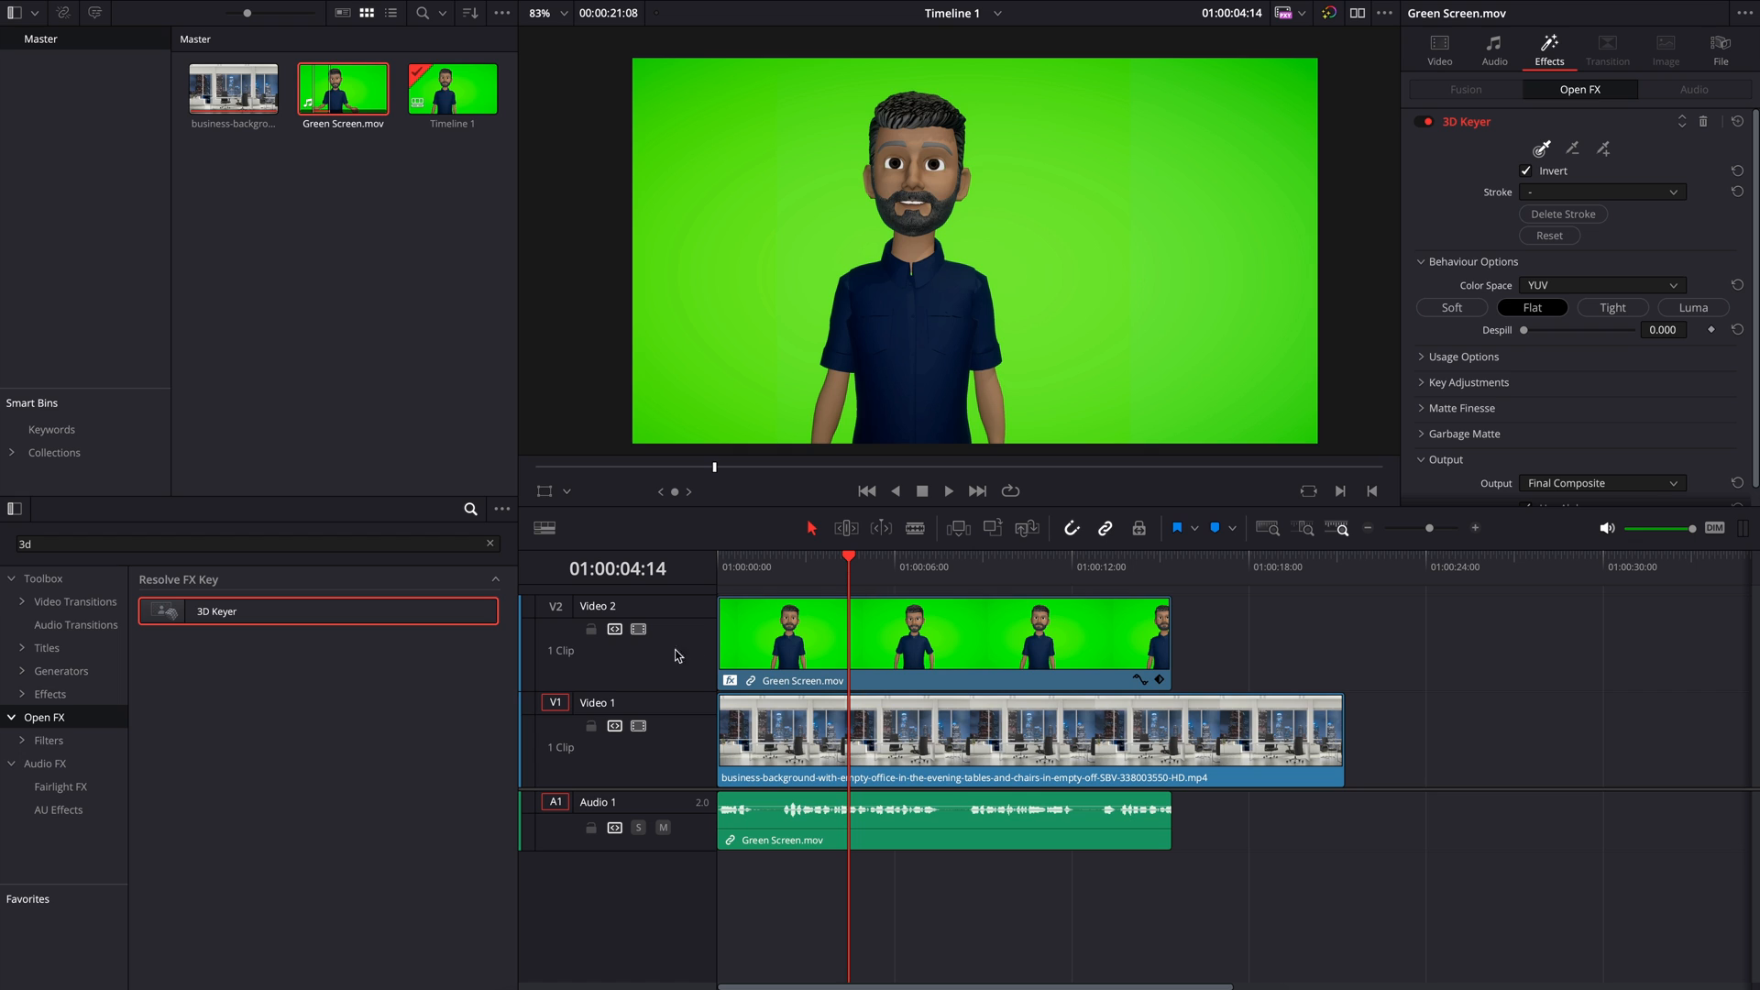
Sample the green backdrop, add leftover grey areas in Alpha Highlight B/W view, then return Output to Final Composite
click(566, 491)
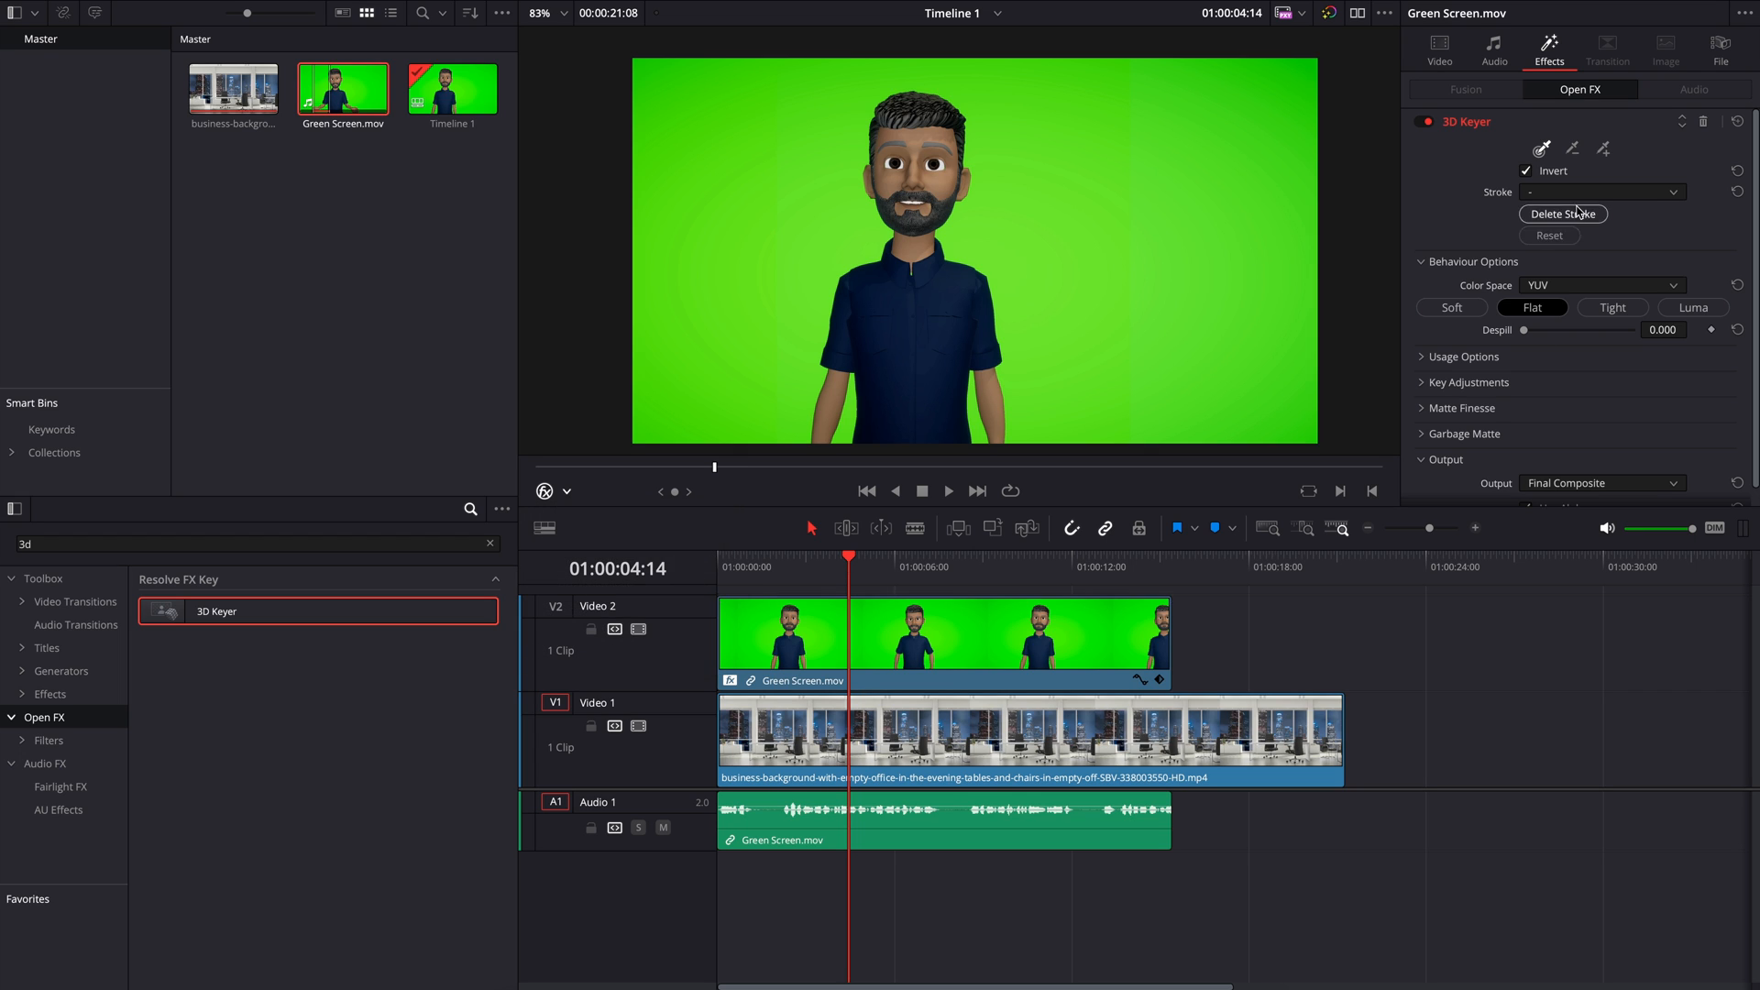
mouse_move(1140, 218)
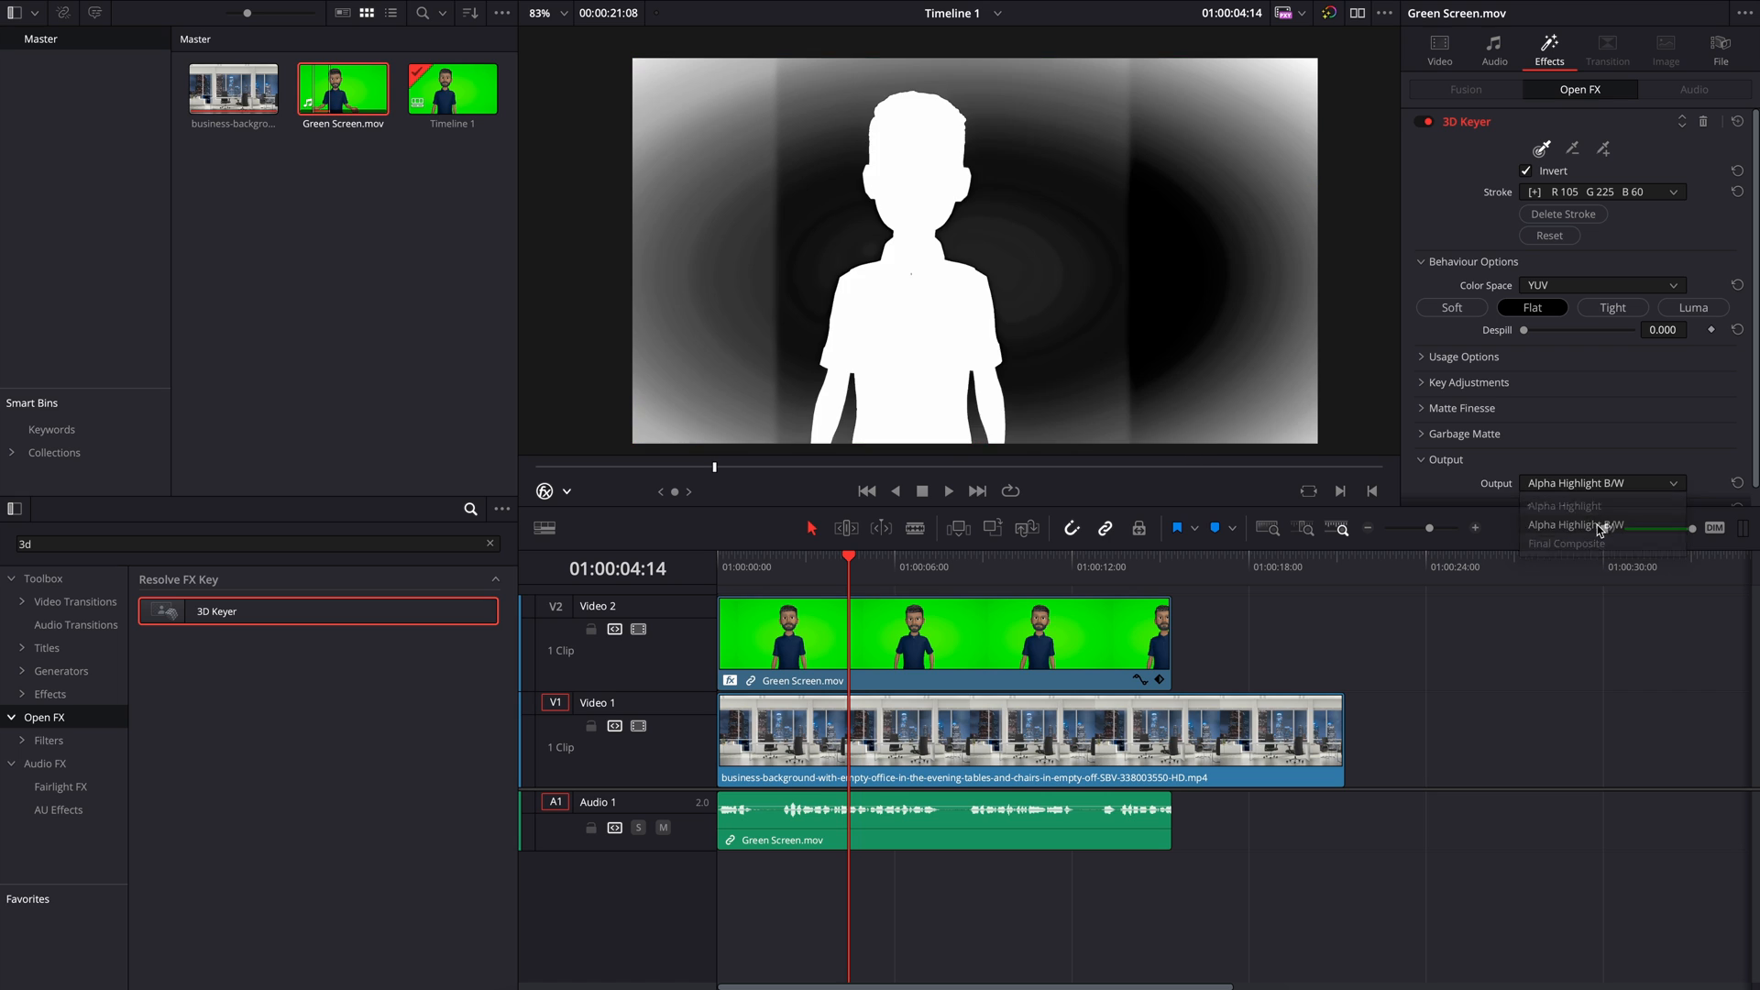
click(1575, 526)
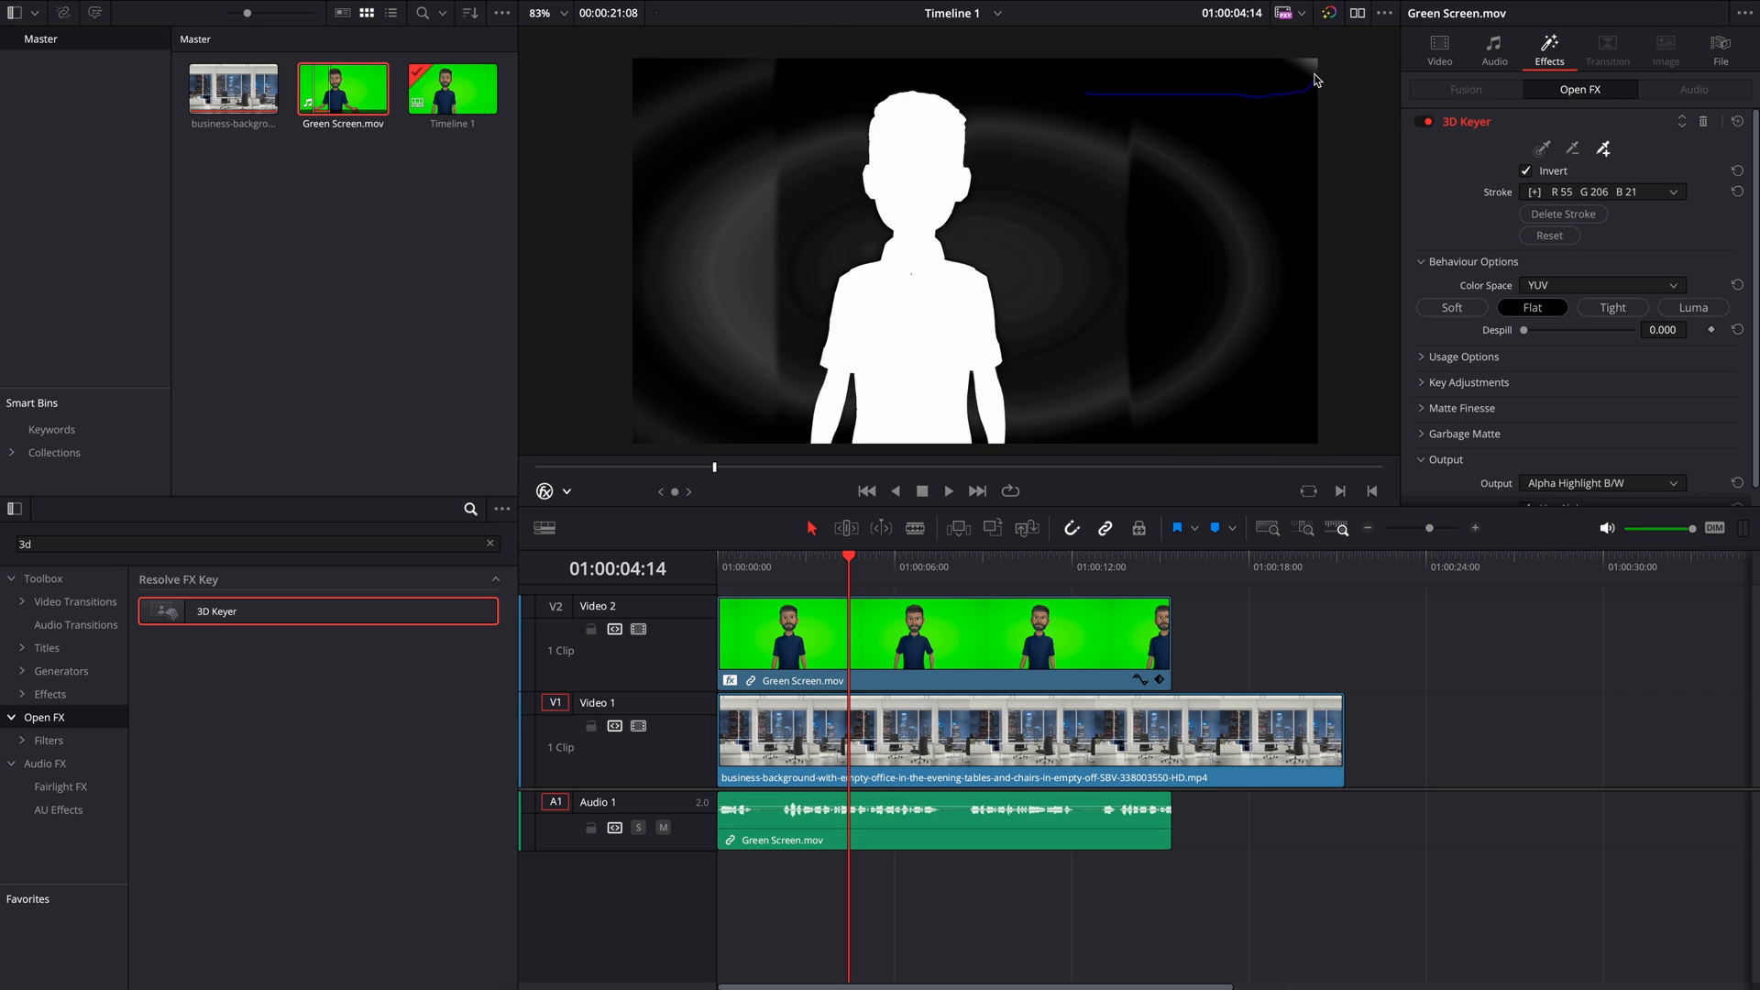
drag(1316, 88, 1285, 248)
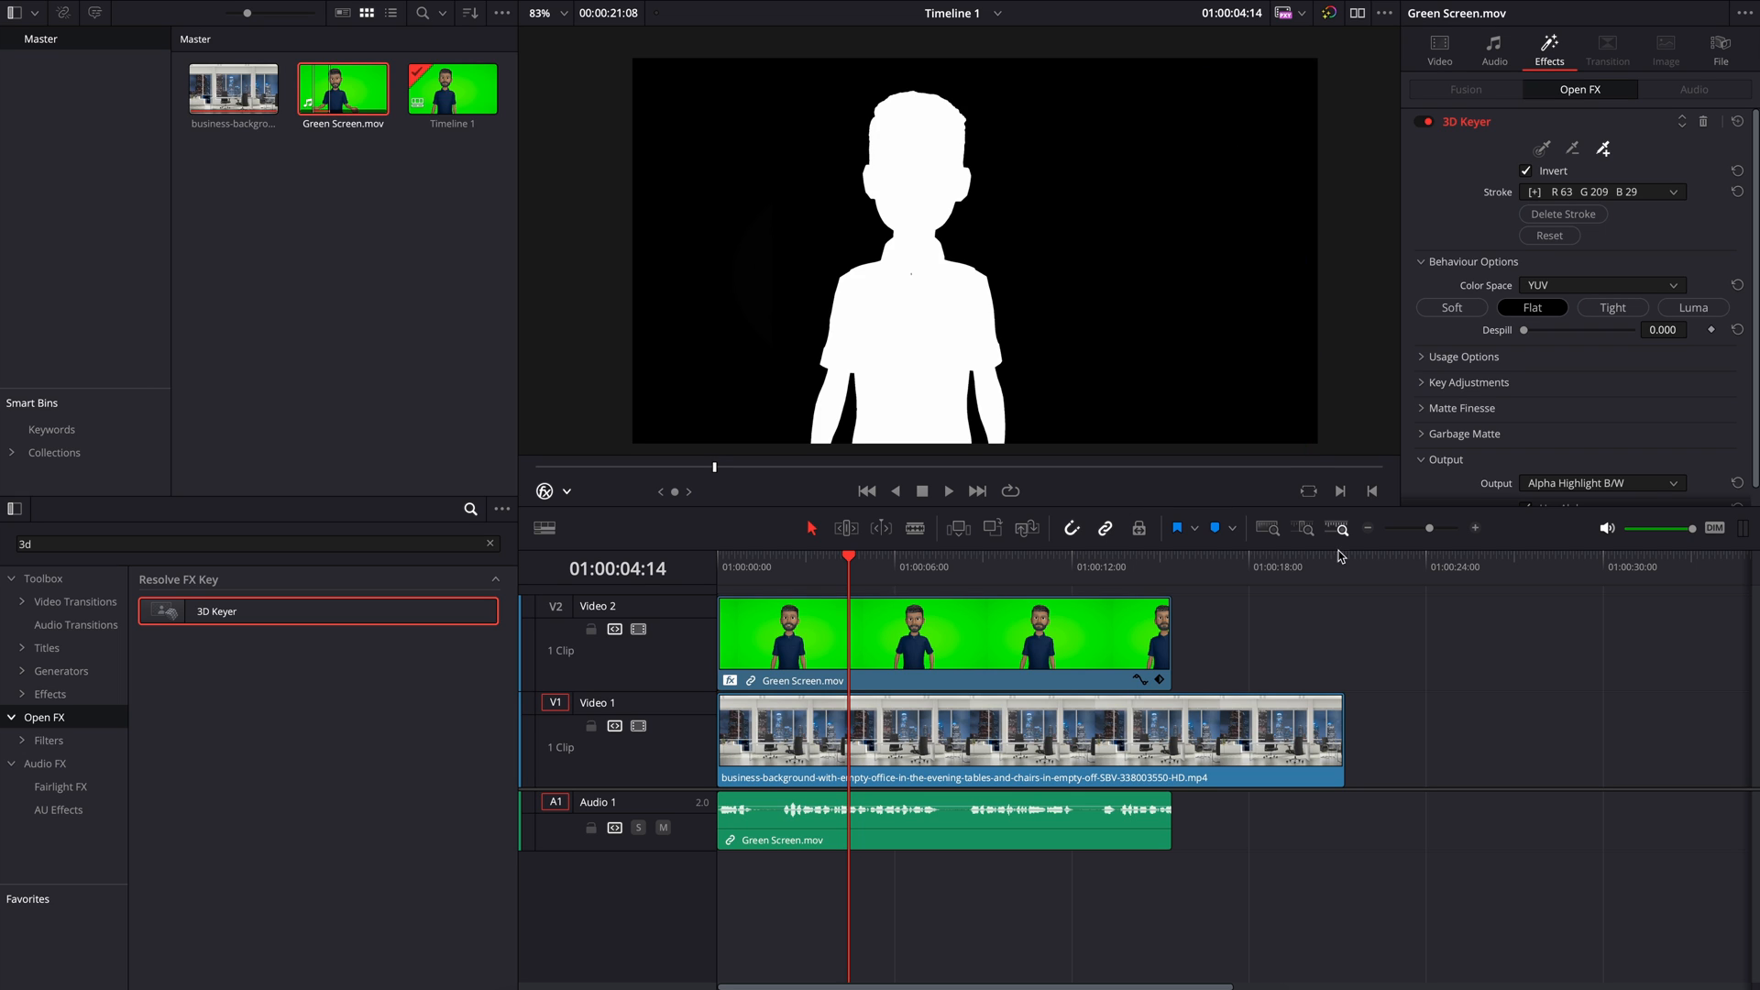
click(1598, 483)
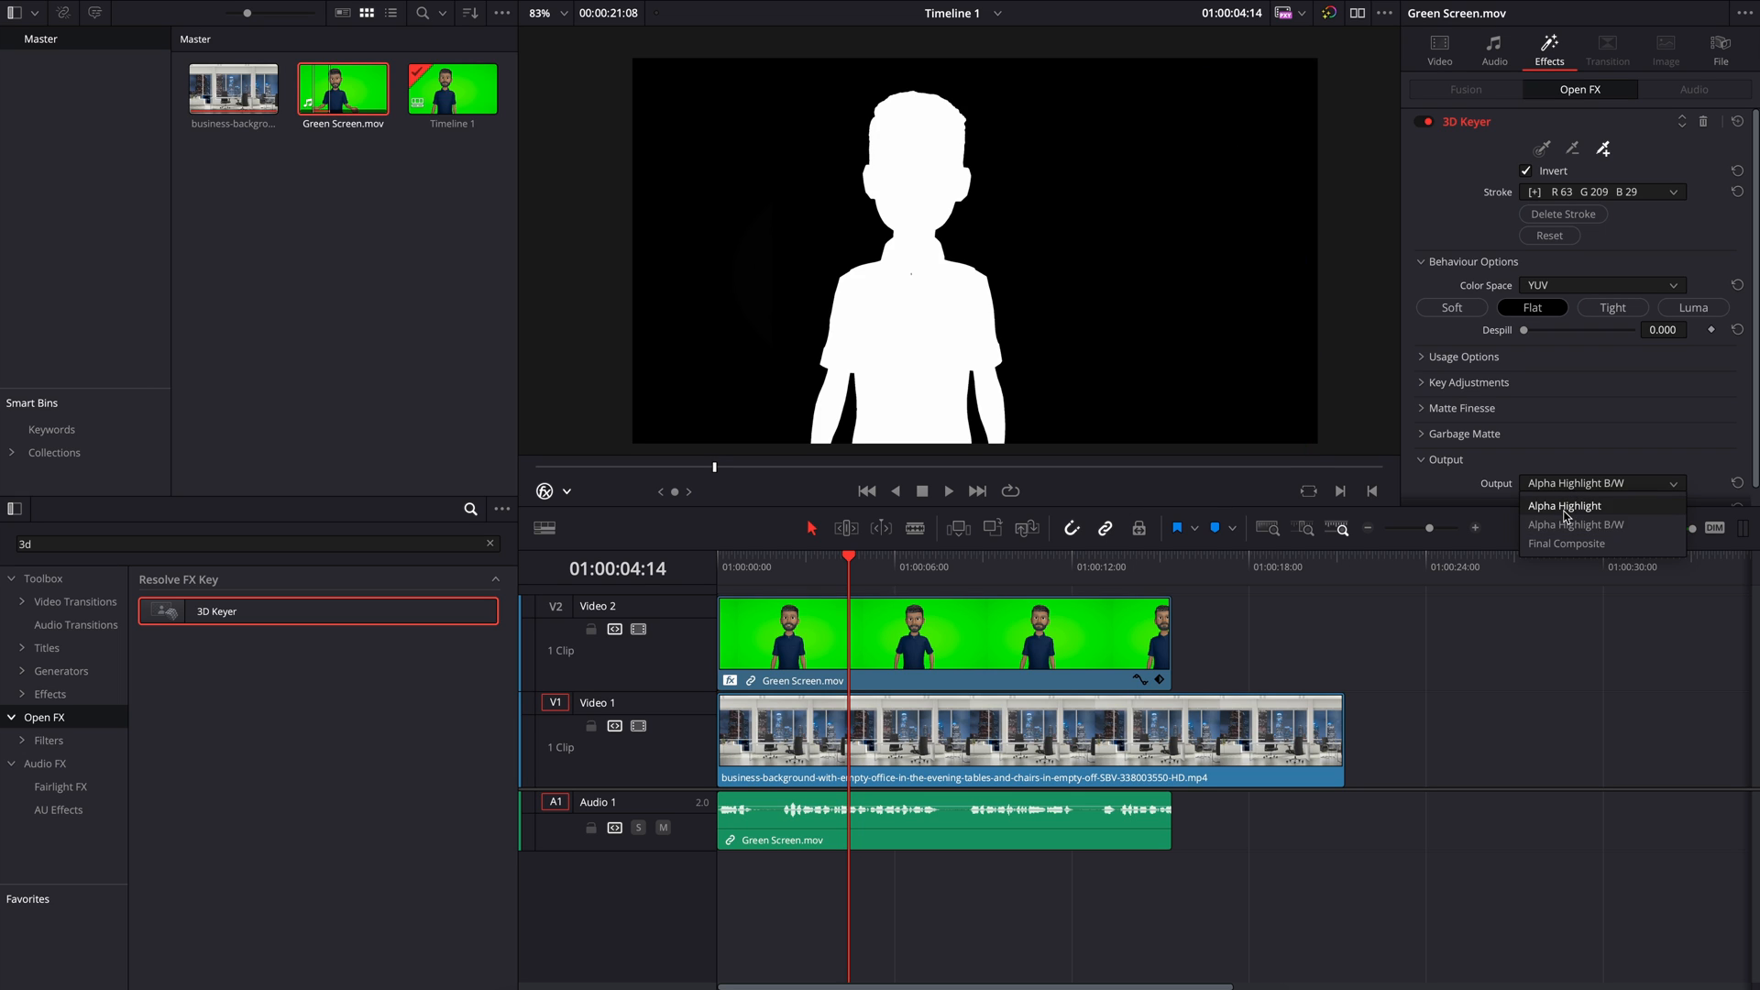
click(1565, 543)
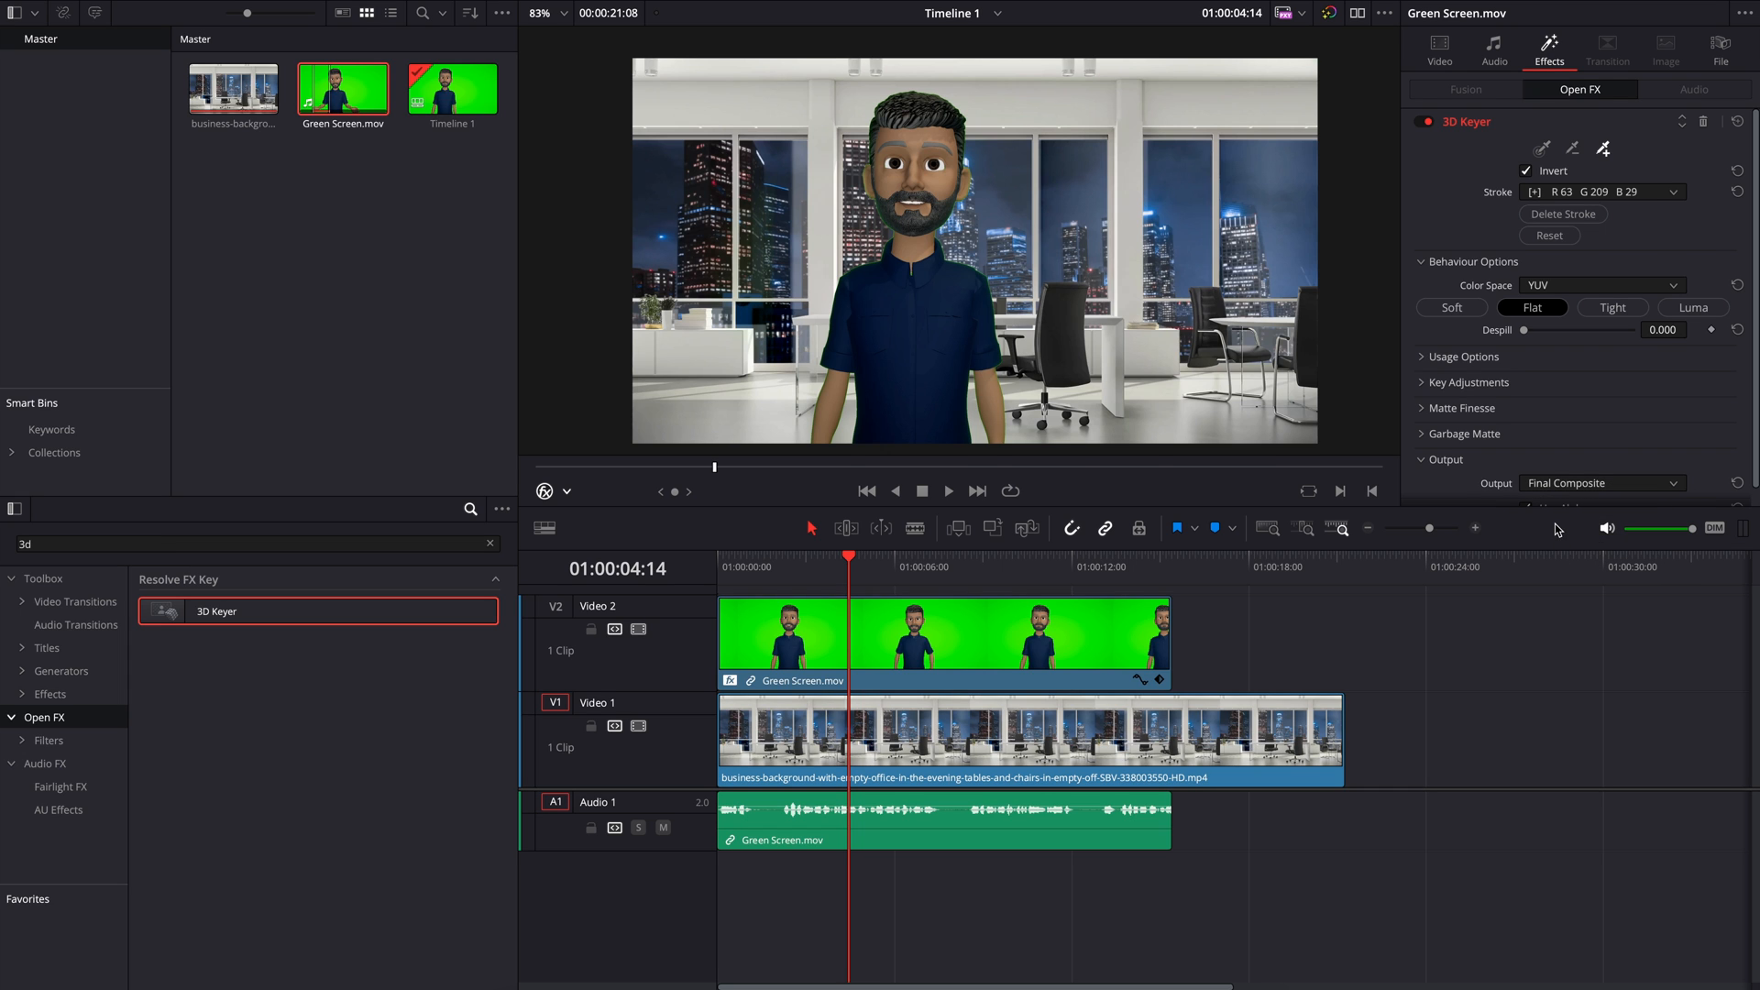
mouse_move(1399, 417)
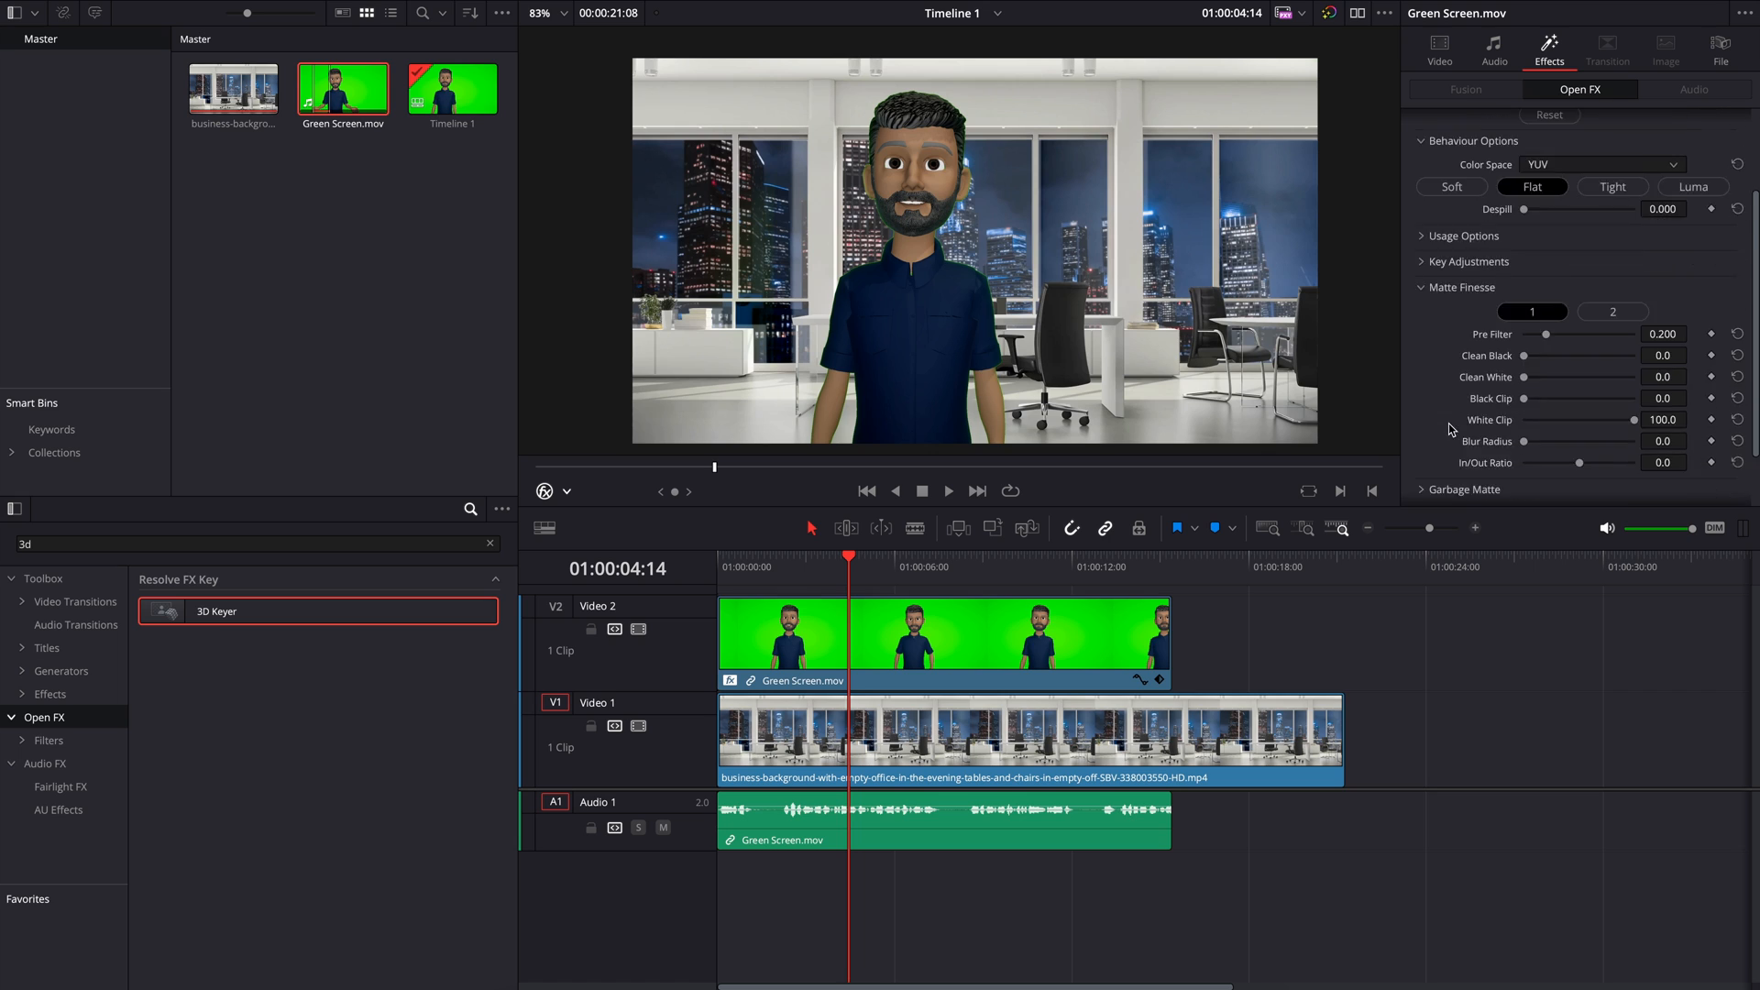
Set Matte Finesse Clean Black 19.4, Black Clip 6.2 and a slightly negative In/Out Ratio
drag(1547, 355, 1529, 284)
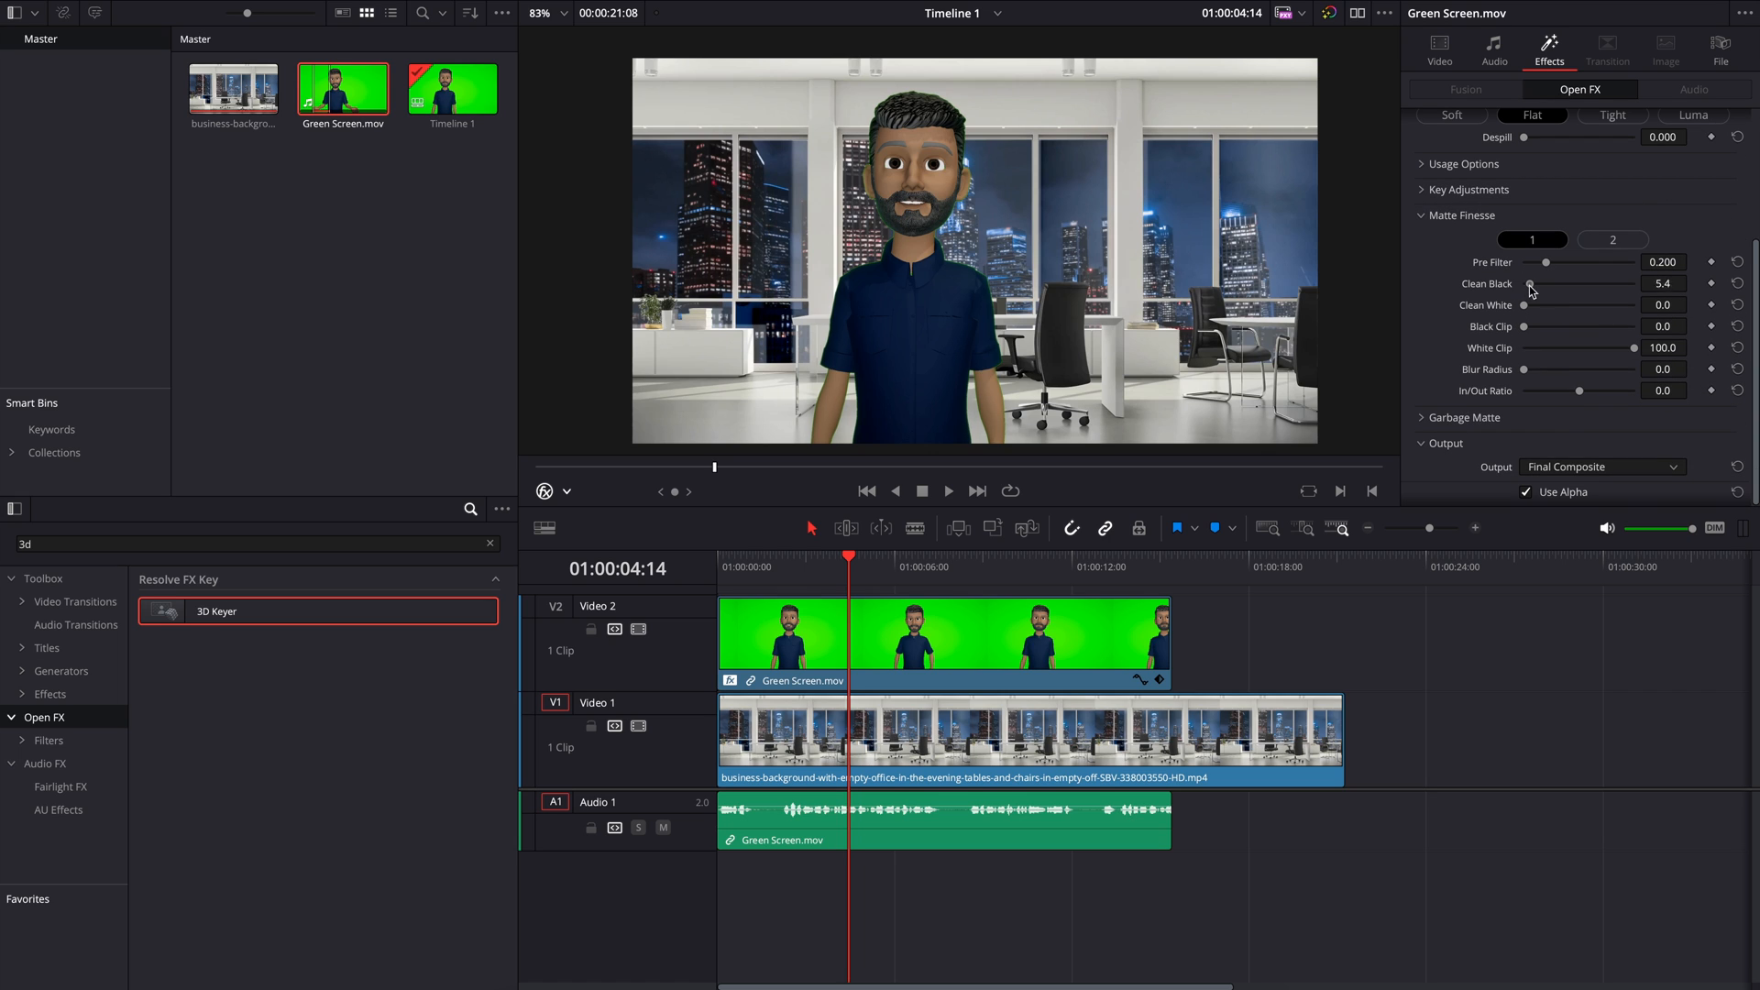
drag(1529, 282, 1547, 282)
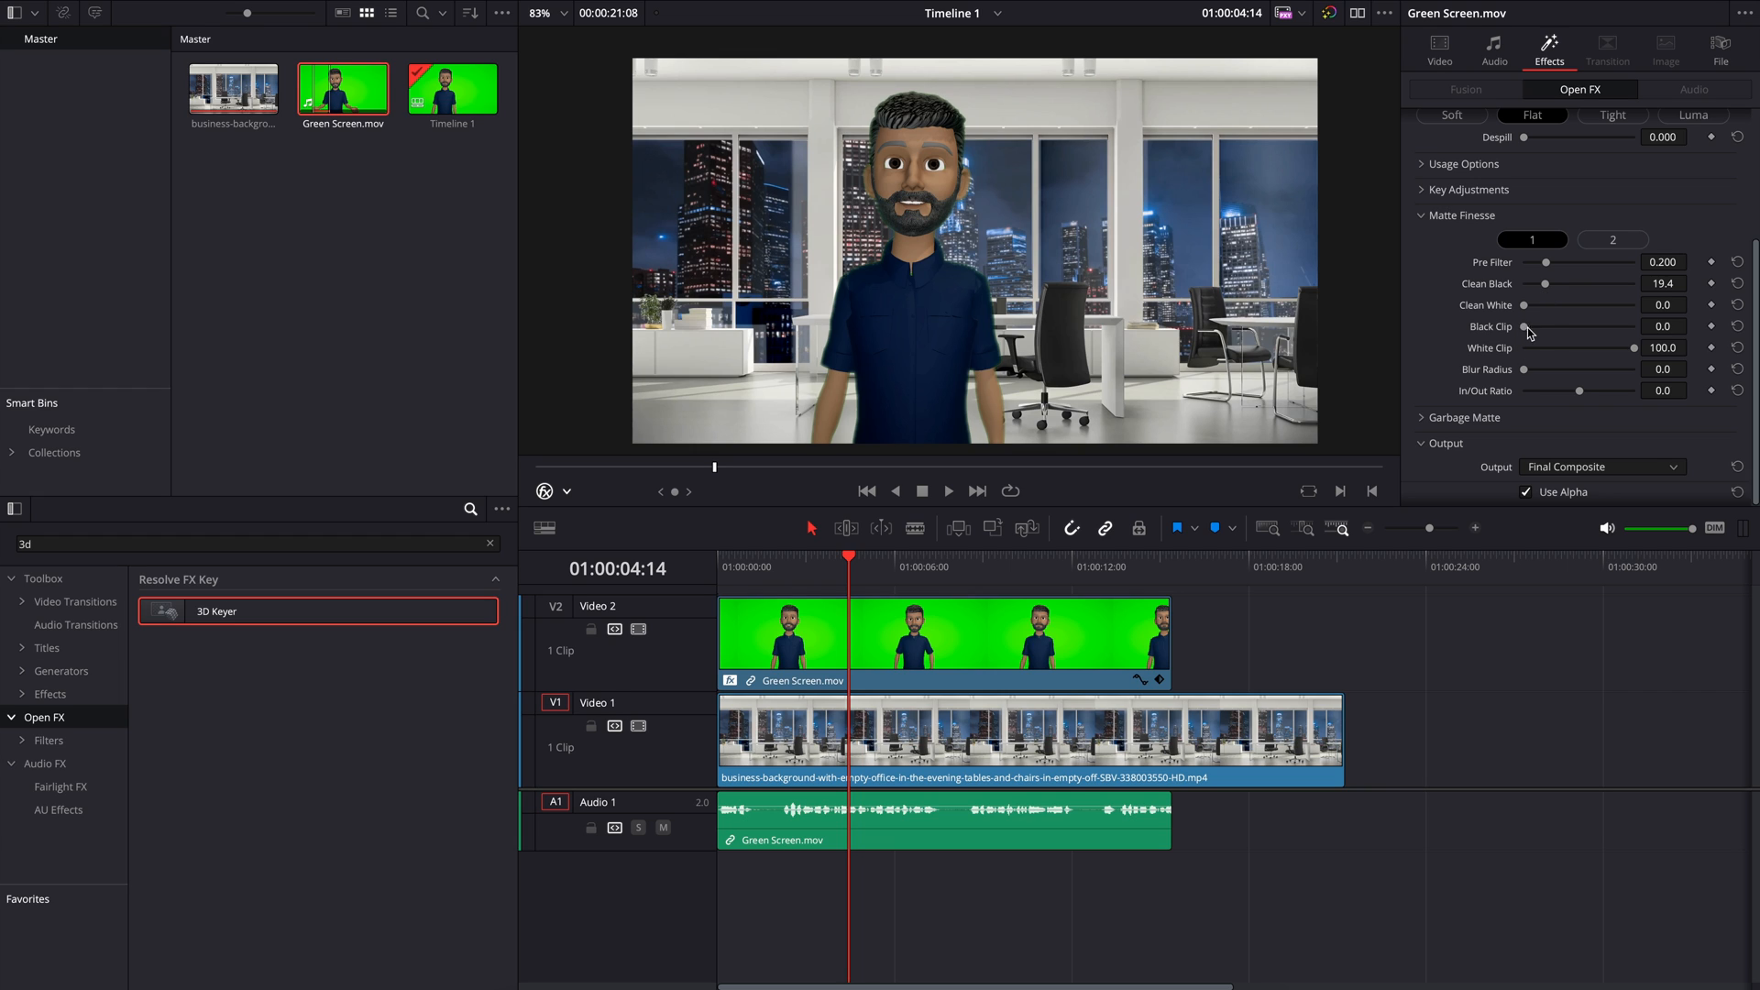
drag(1527, 327, 1544, 326)
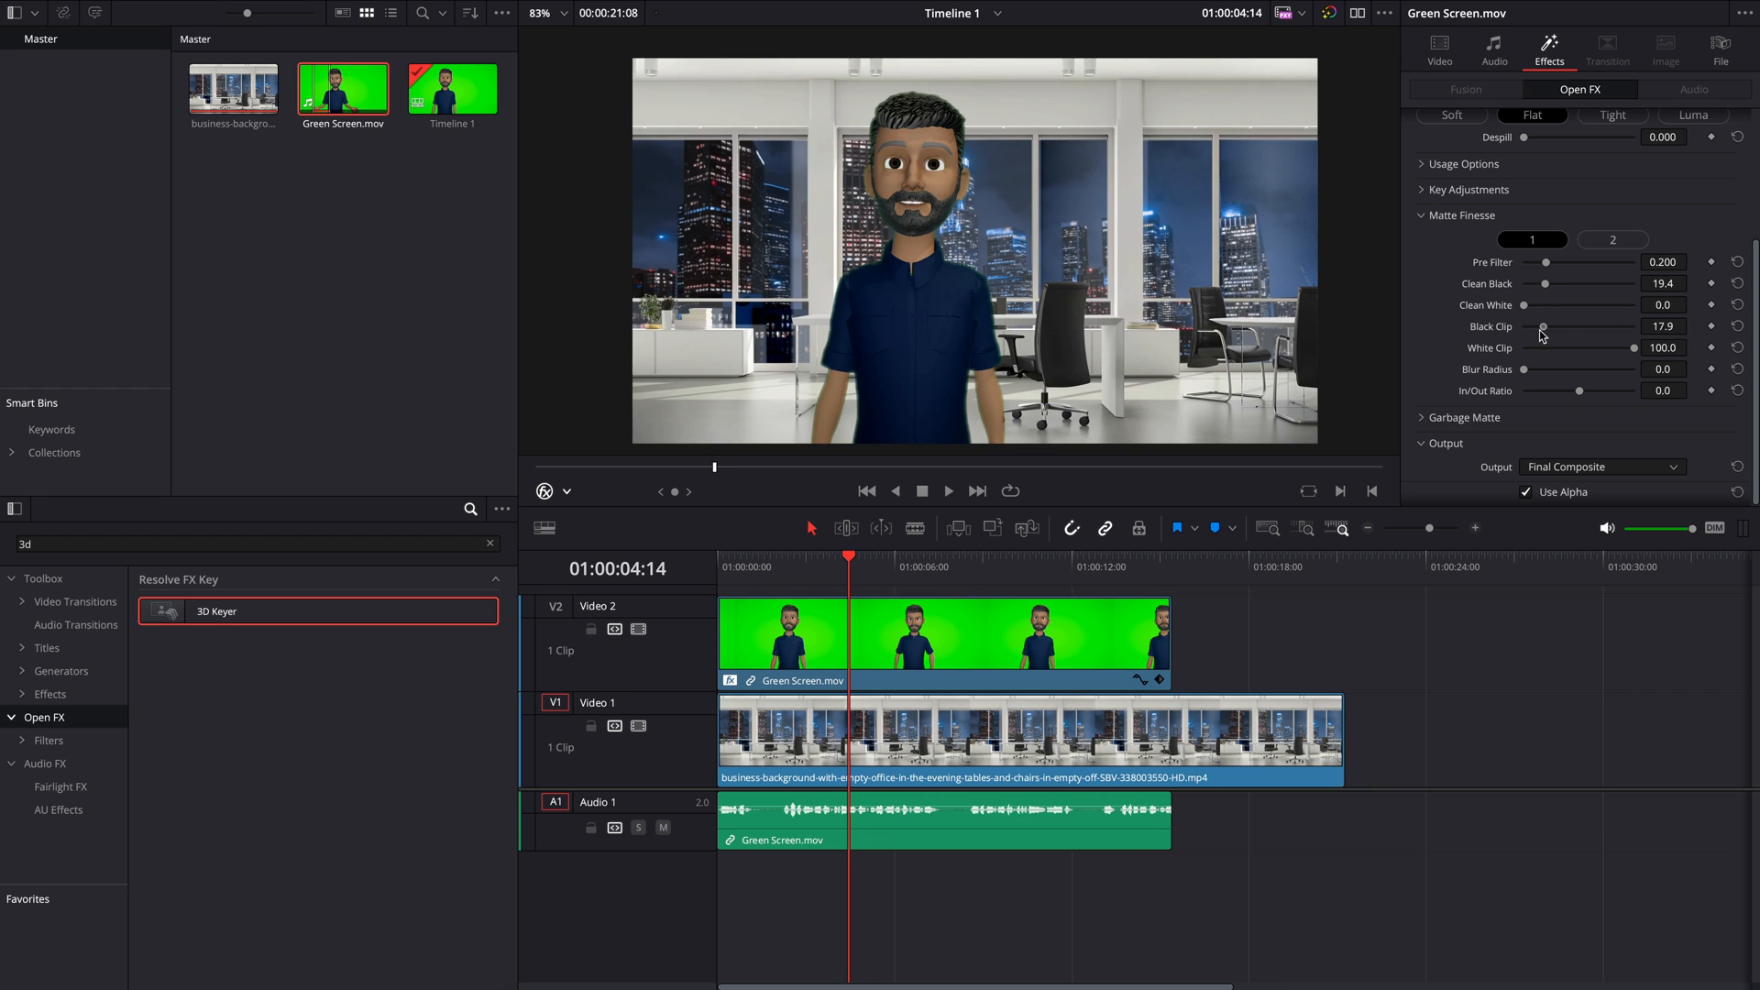
drag(1544, 326, 1529, 327)
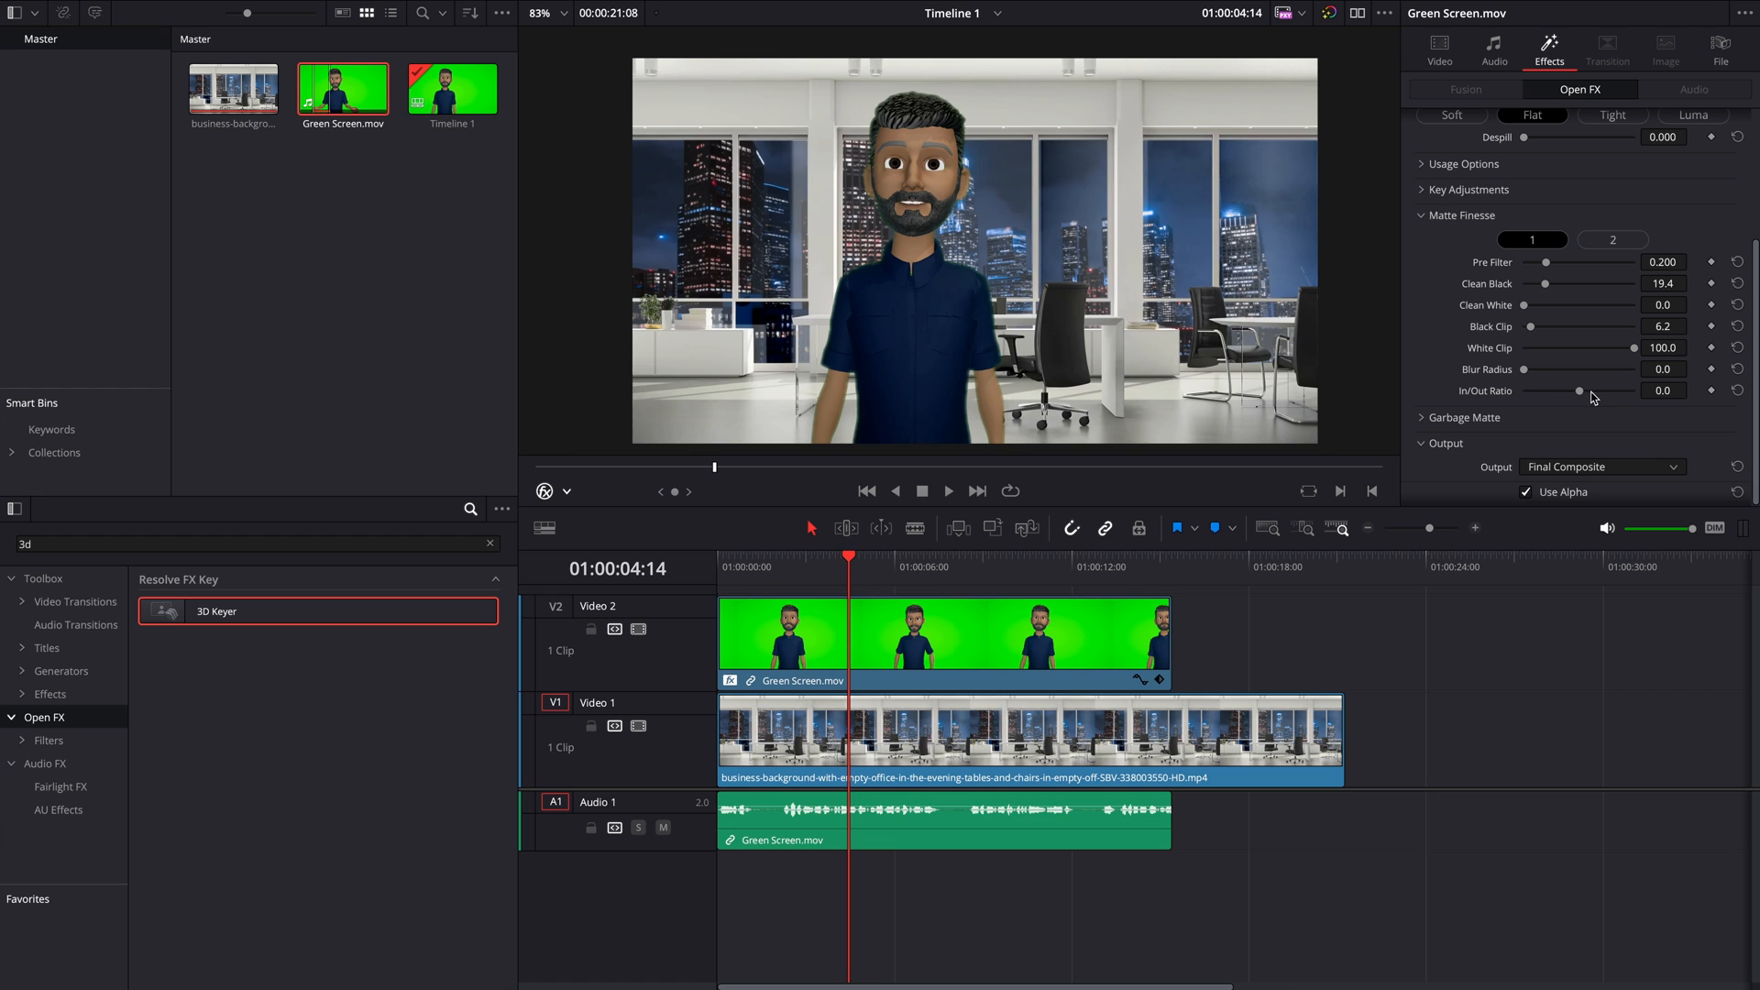
drag(1578, 392, 1568, 392)
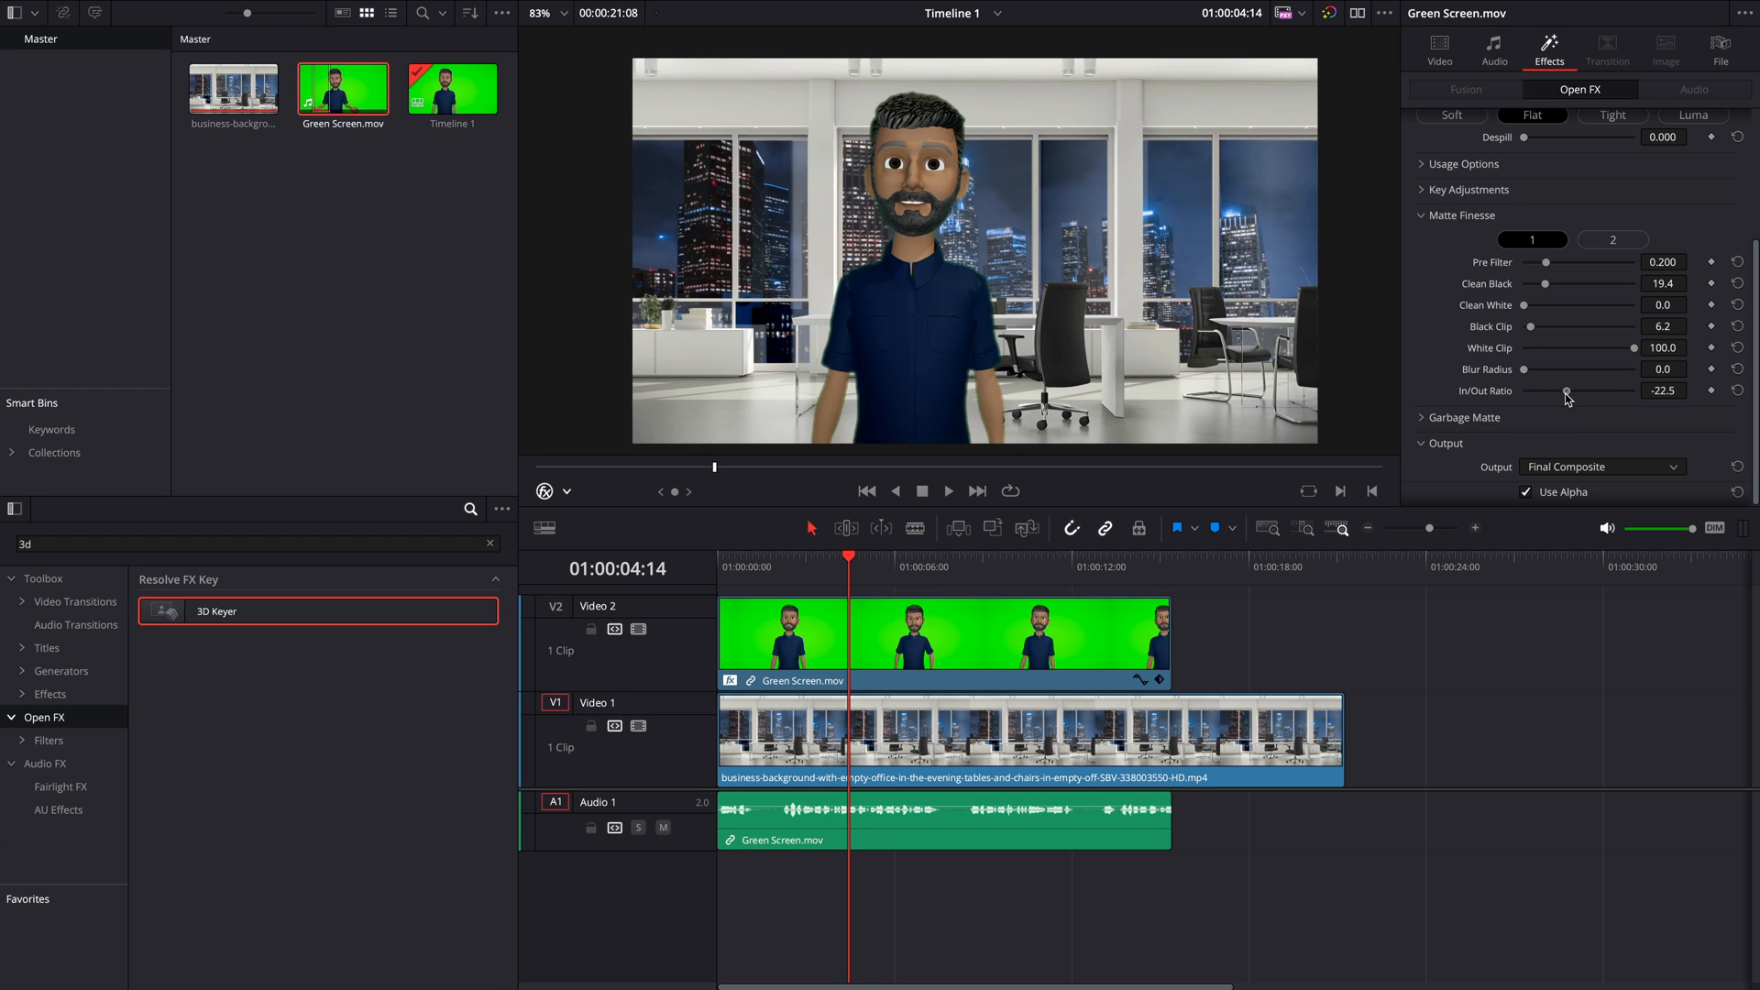
drag(1568, 393, 1572, 392)
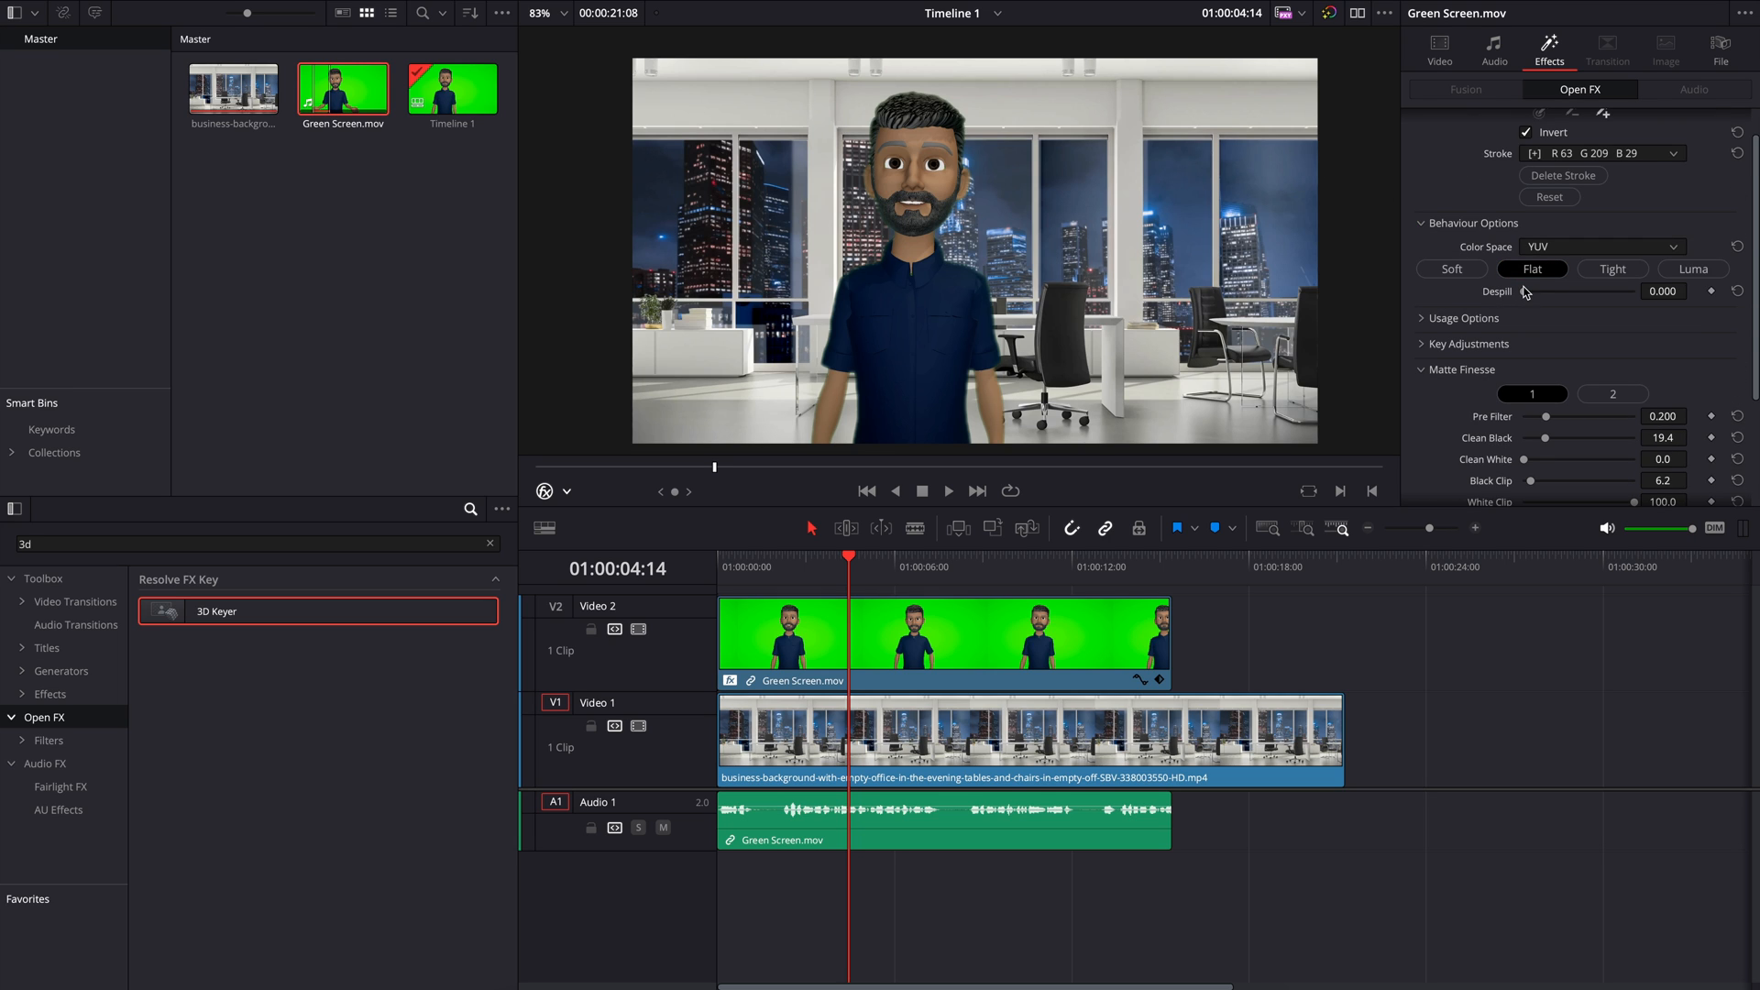
Raise Despill to about 0.74 to remove green spill from the avatar
drag(1550, 292, 1639, 291)
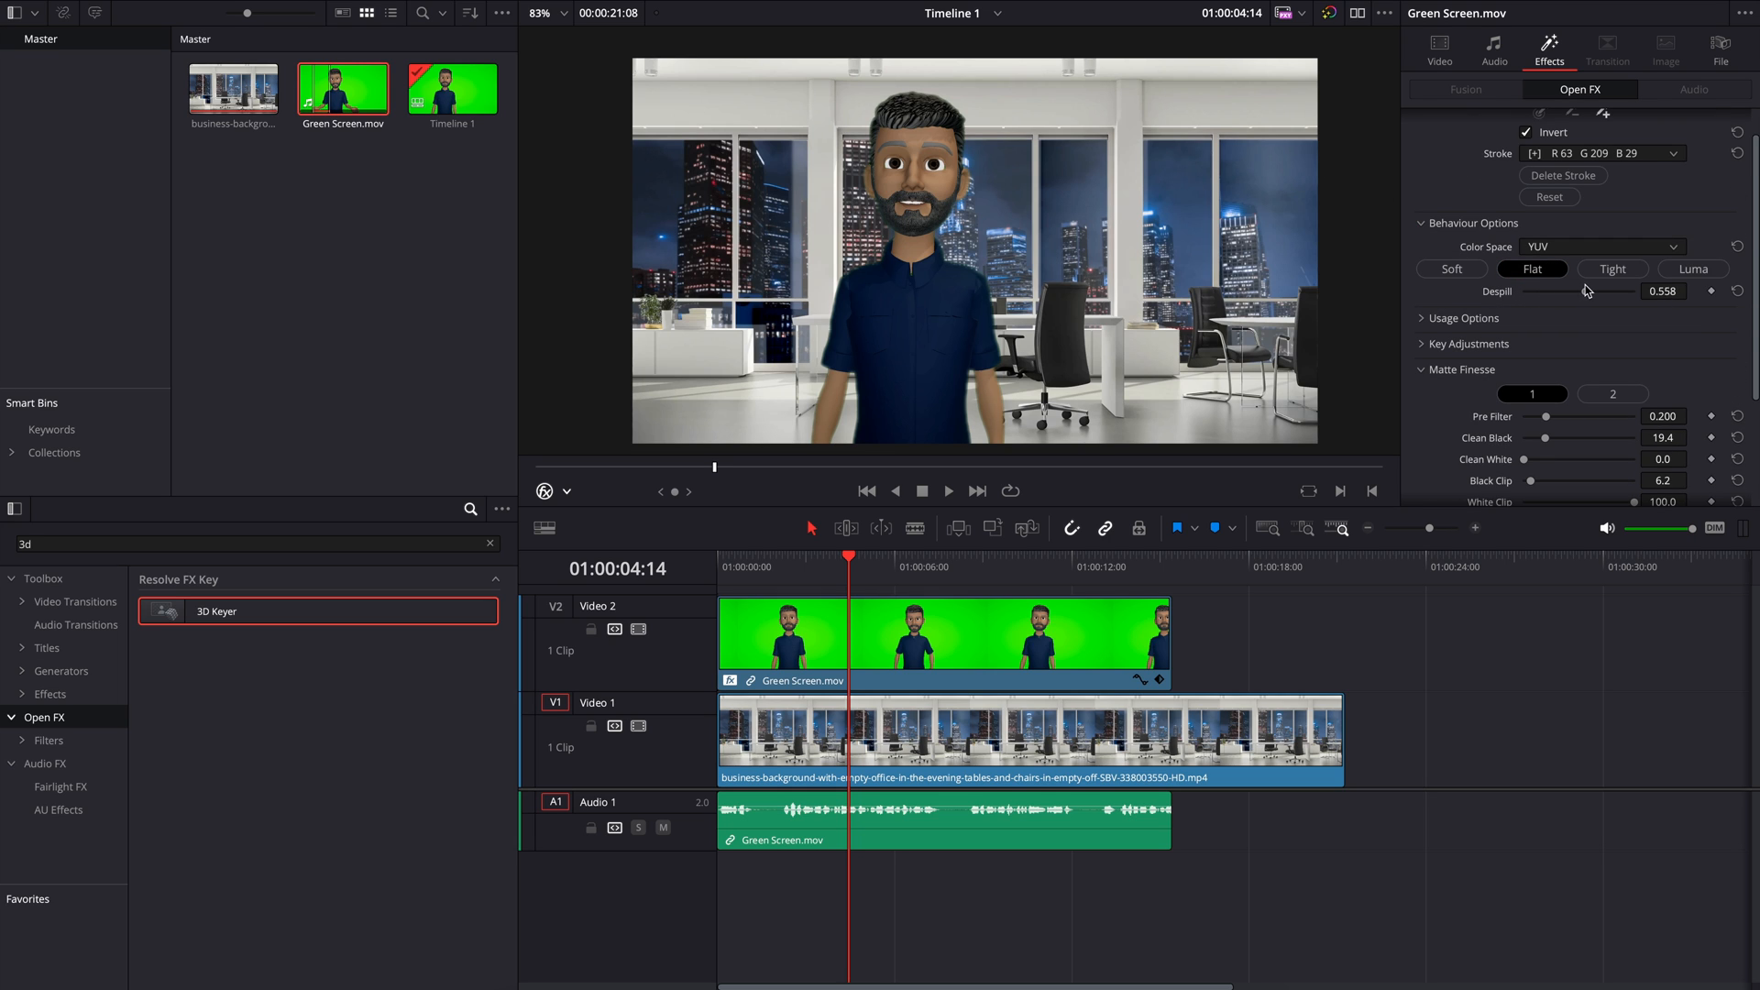
drag(1564, 291, 1606, 292)
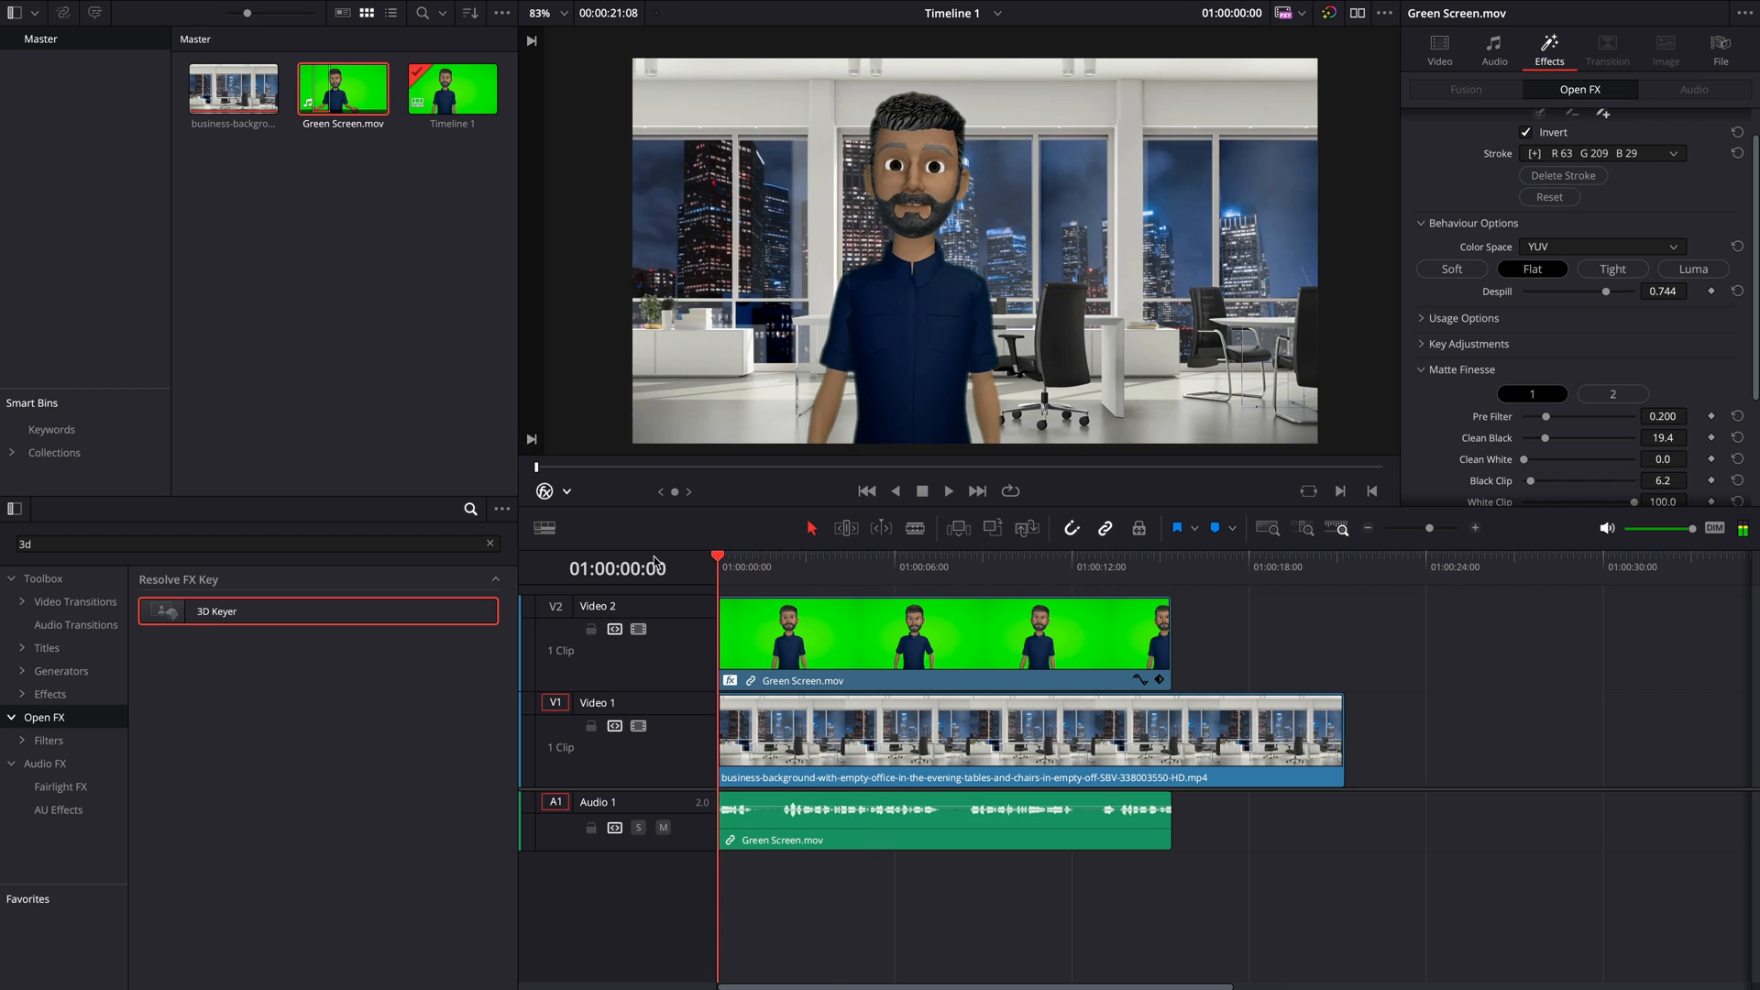
click(946, 491)
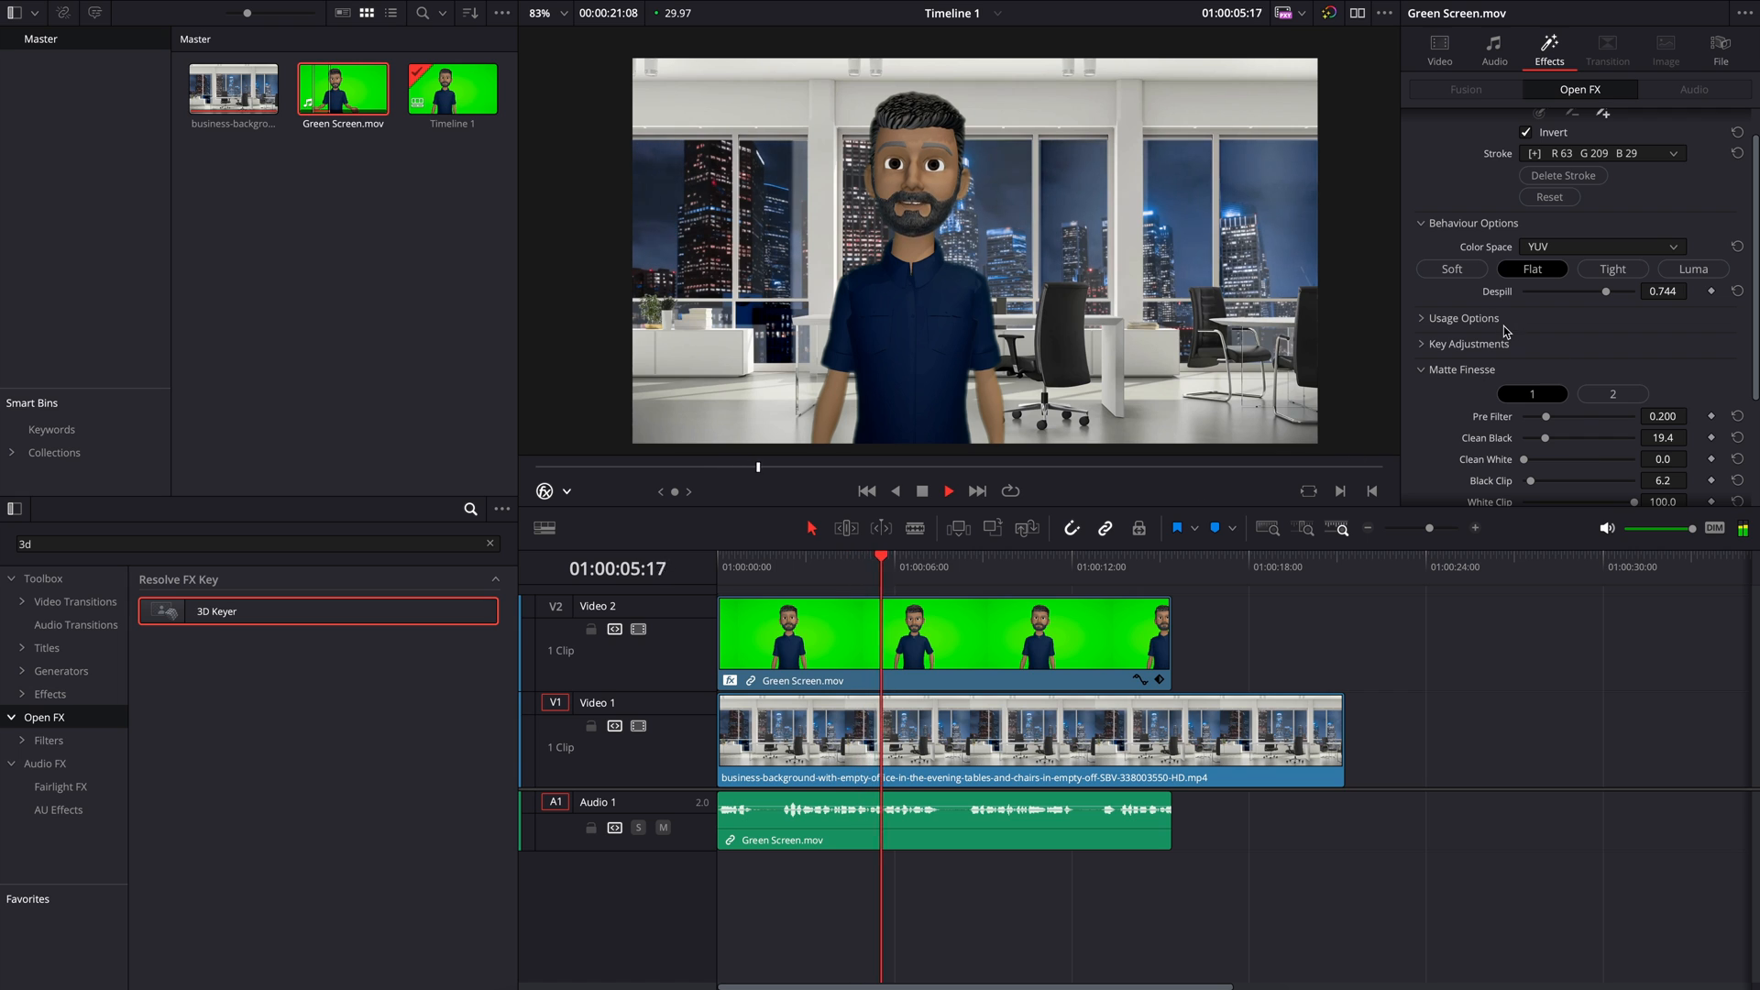
click(1421, 122)
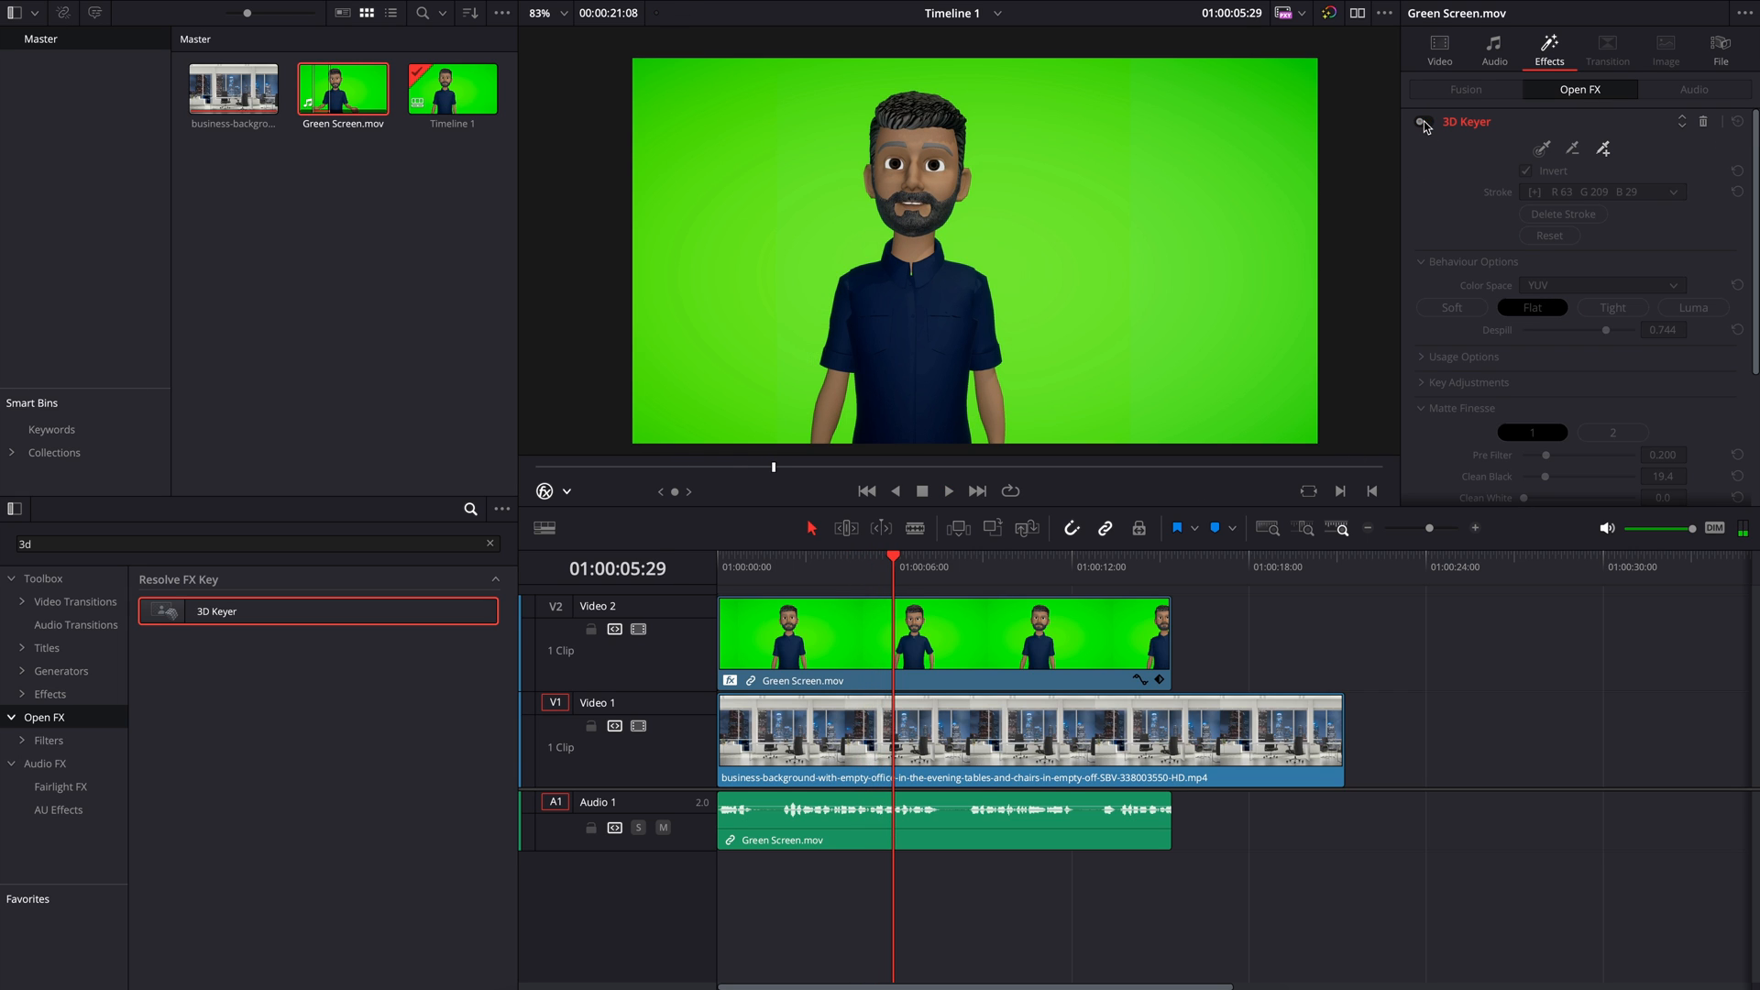
click(1423, 123)
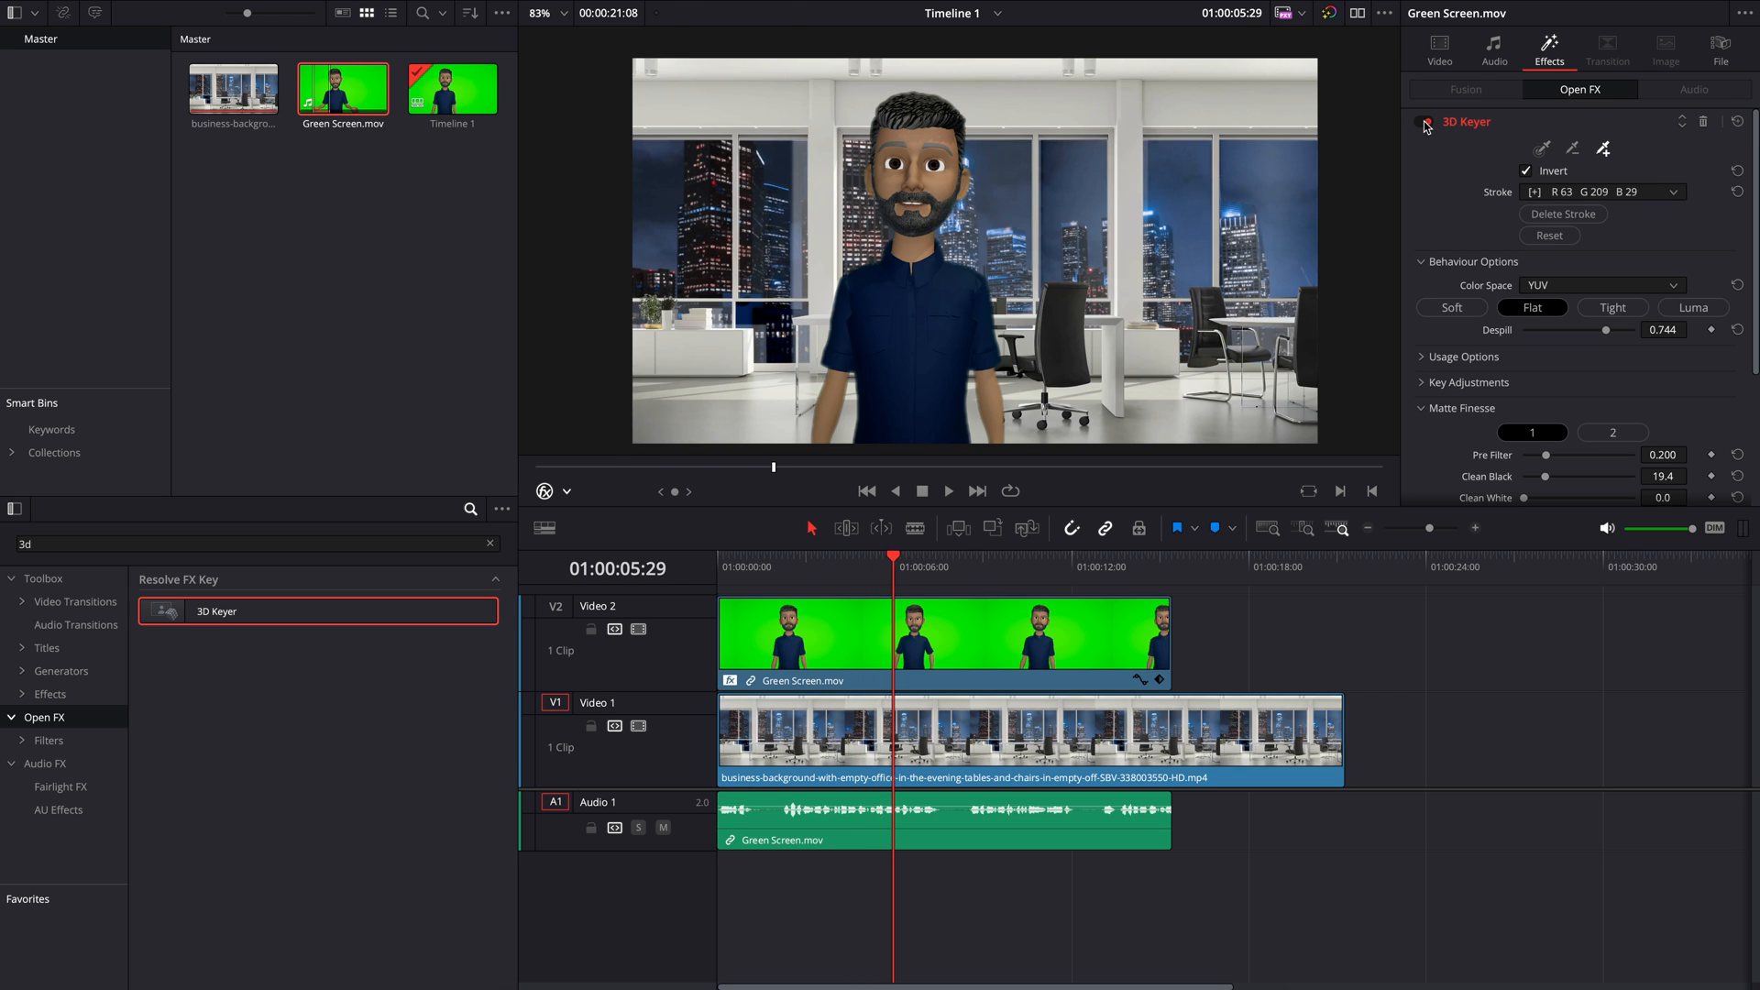